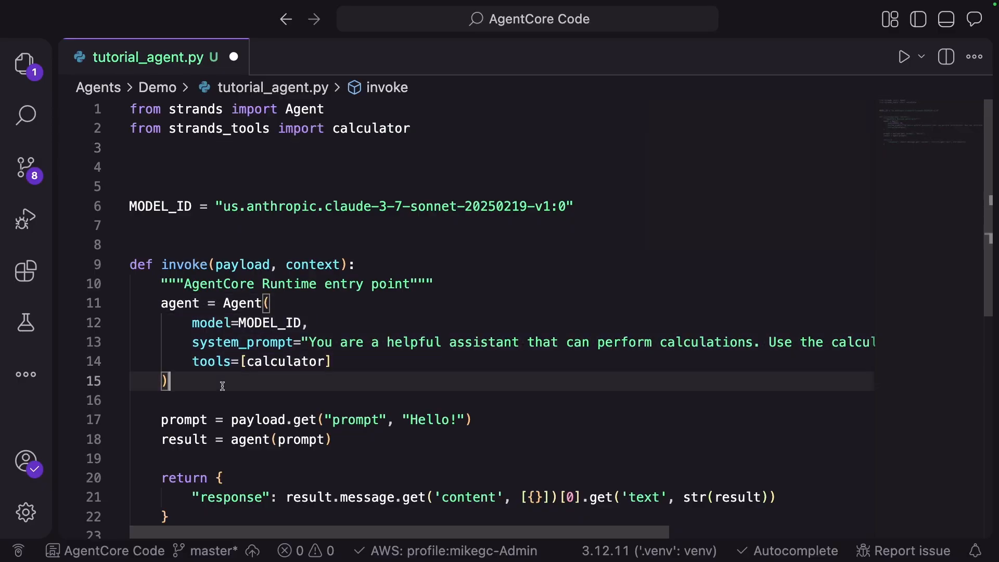
Step: Add the BedrockAgentCoreApp import and app = BedrockAgentCoreApp() to tutorial_agent.py
click(252, 147)
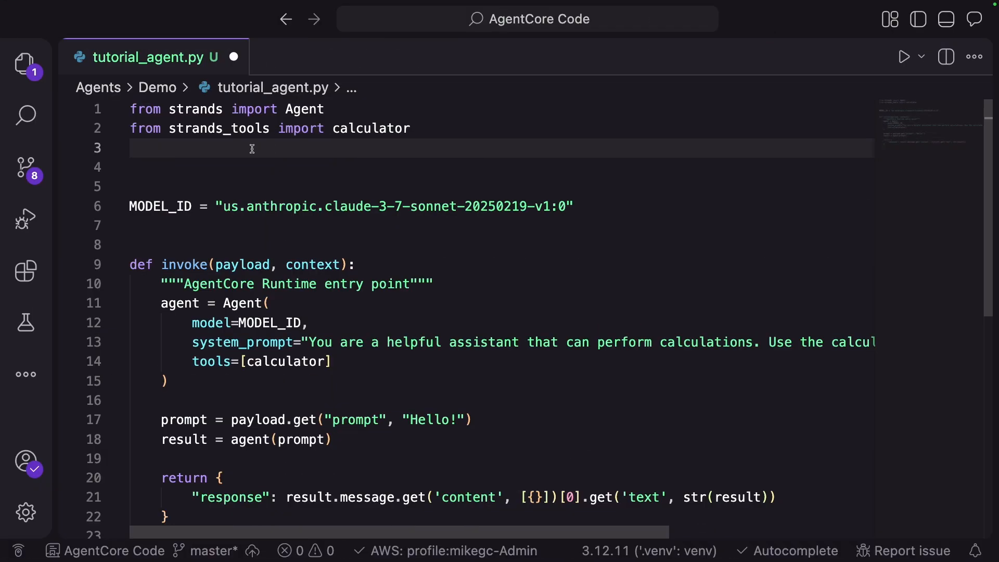
text(from bedrock_agentcore.runtime import BedrockAgentCoreApp)
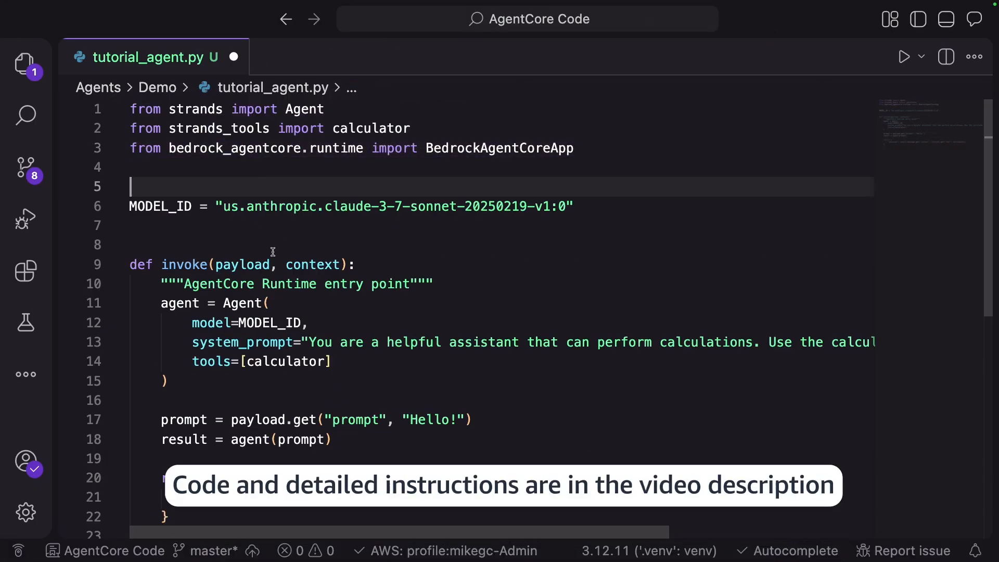
text(app = BedrockAgentCoreApp())
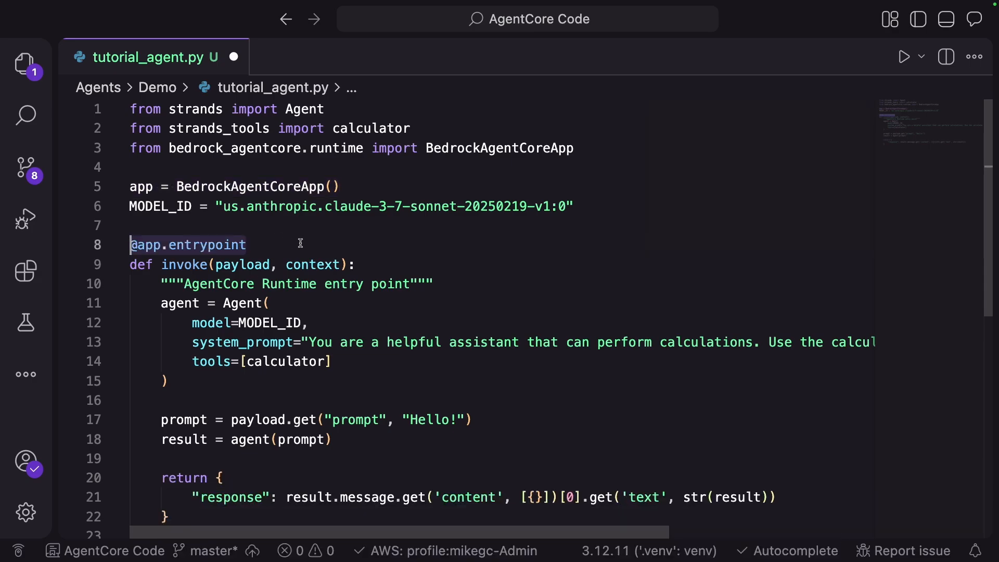
scroll(down, 3)
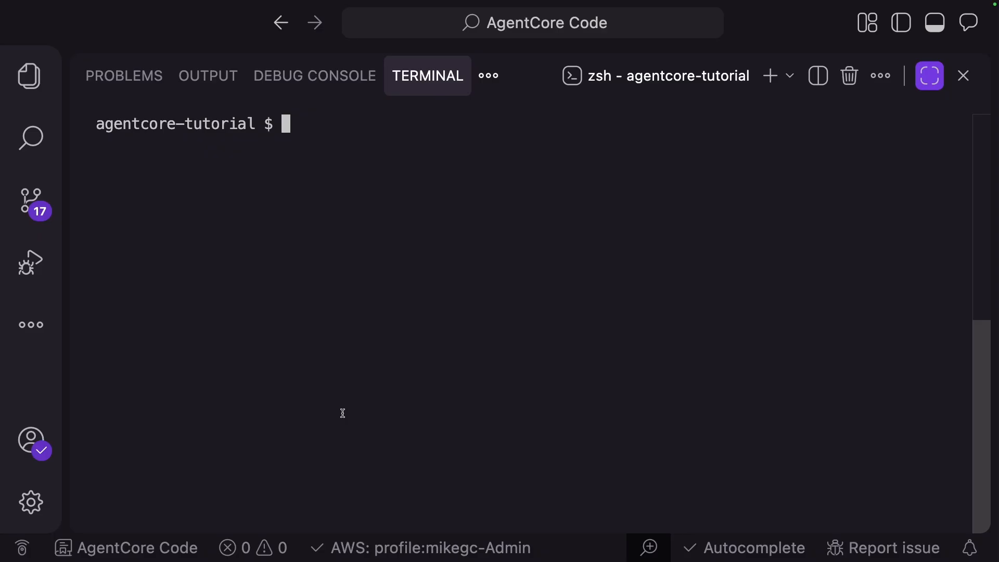
Step: Prepare uv run agentcore invoke with the prompt "What is 25 * 4 + 10?" in the terminal
text(uv run agentcore invoke '{"prompt": "What is 25 * 4 + 10?"}')
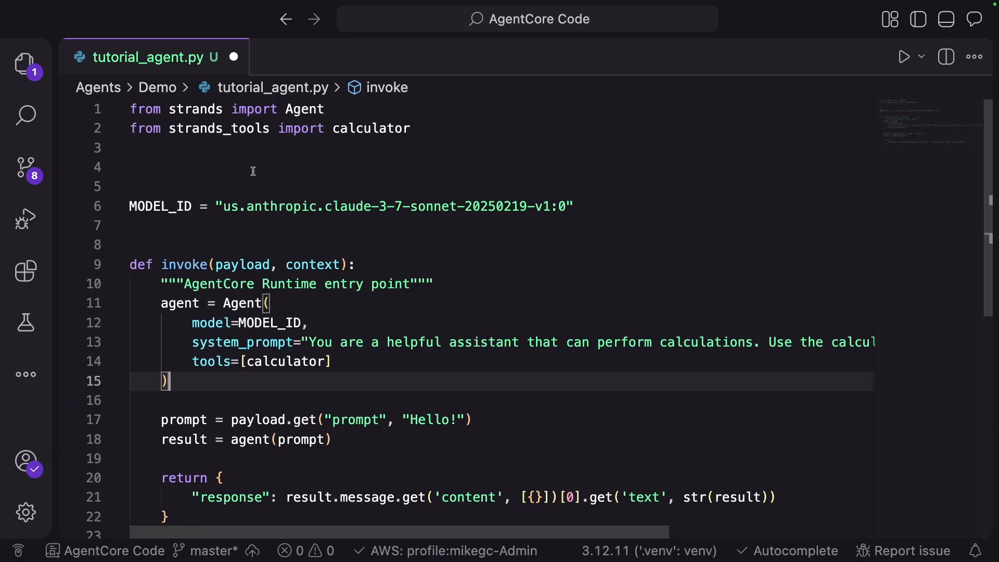
Step: Import BedrockAgentCoreApp and create app = BedrockAgentCoreApp() above MODEL_ID in tutorial_agent.py
text(from bedrock_agentcore.runtime import BedrockAgentCoreApp)
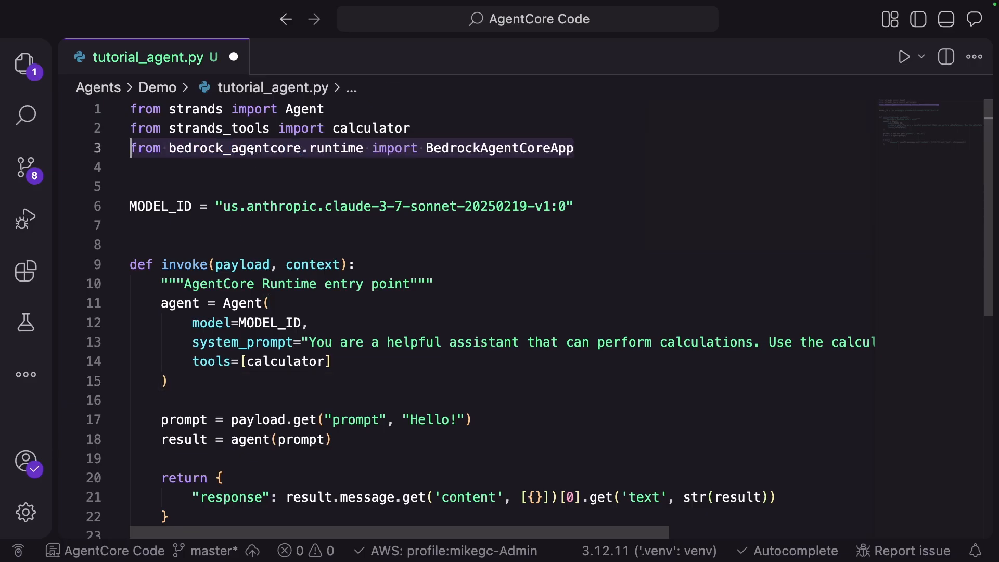
click(159, 186)
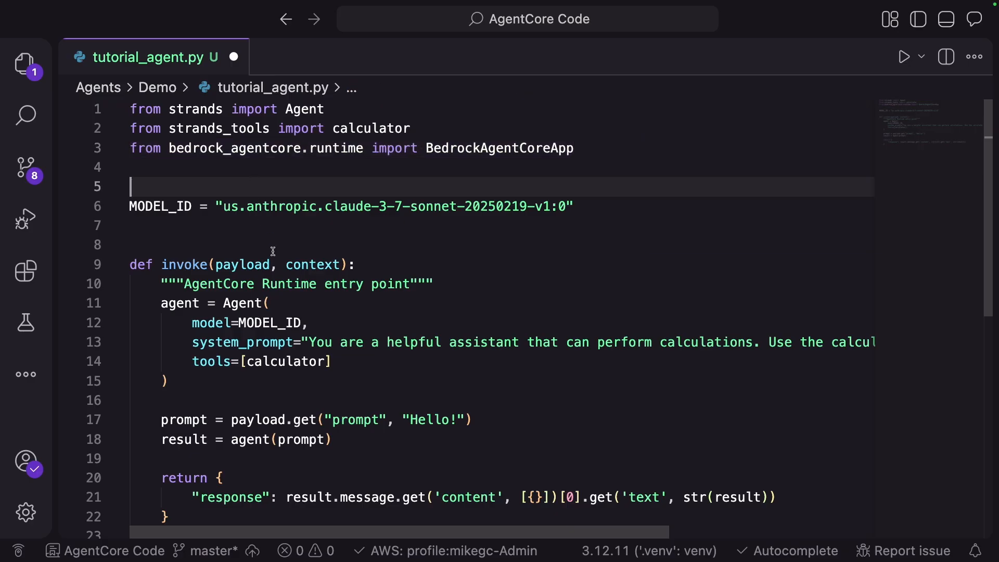
text(app = BedrockAgentCoreApp())
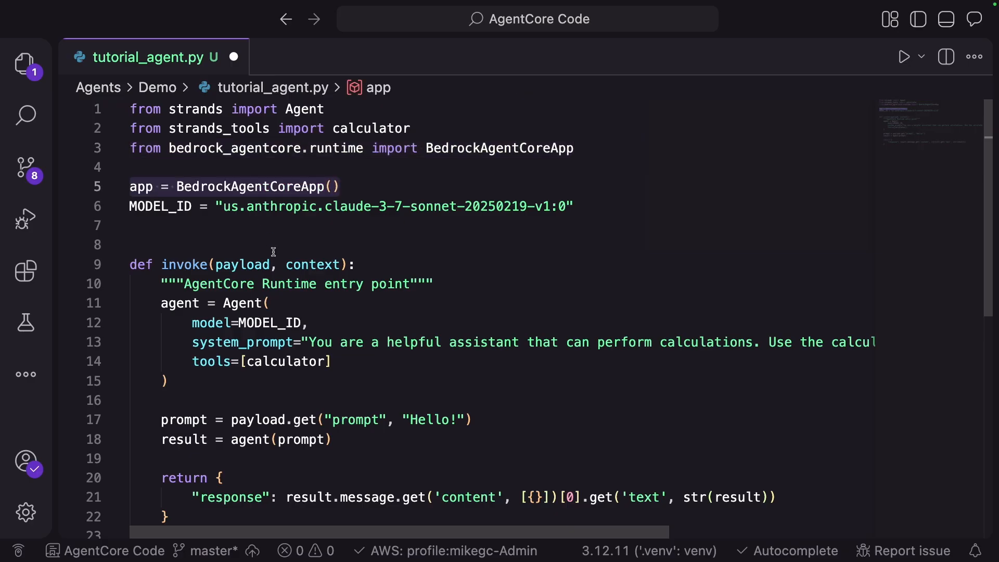
mouse_move(234, 243)
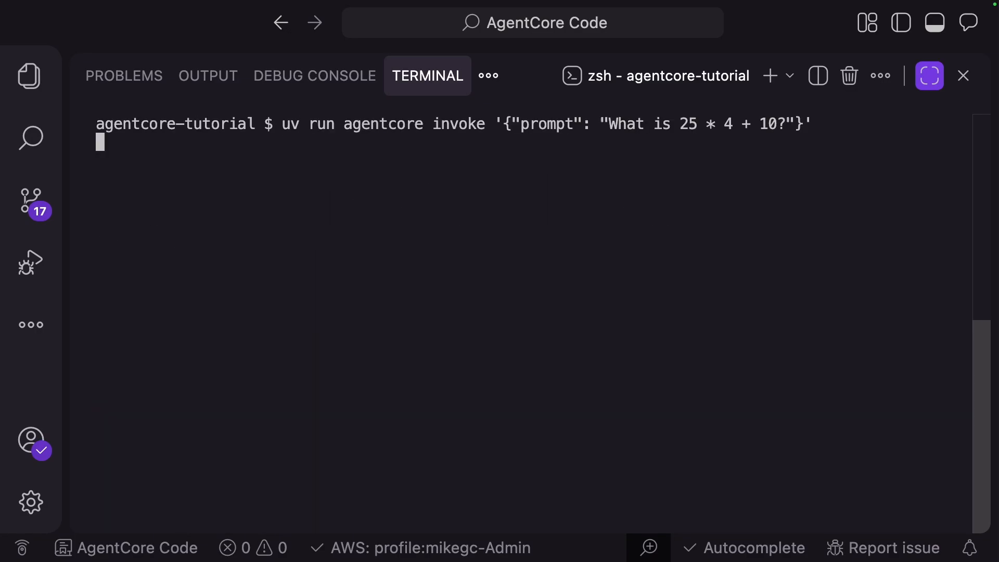
Step: Run the agentcore invoke command asking the deployed agent what 25 * 4 + 10 is
key(Return)
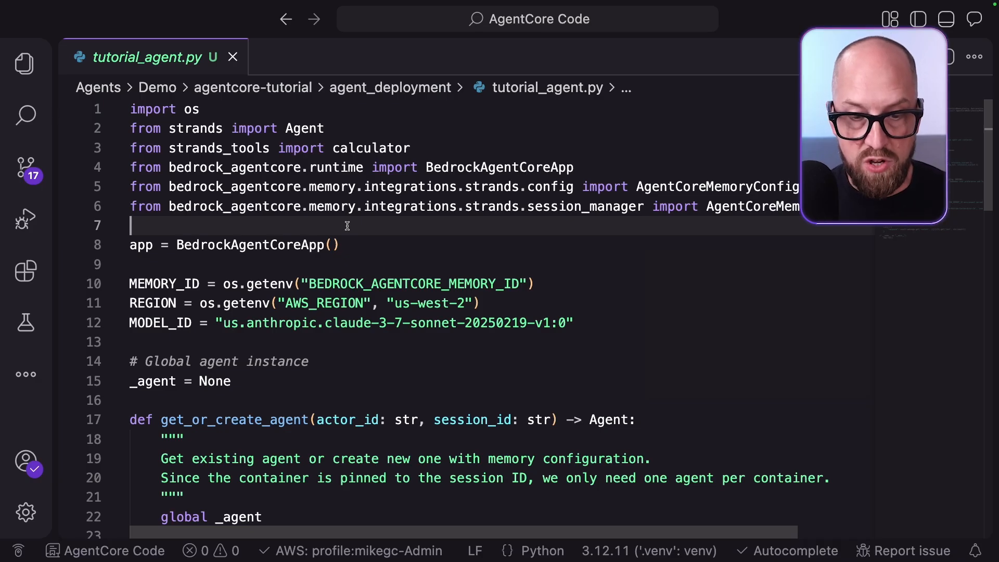
mouse_move(510, 231)
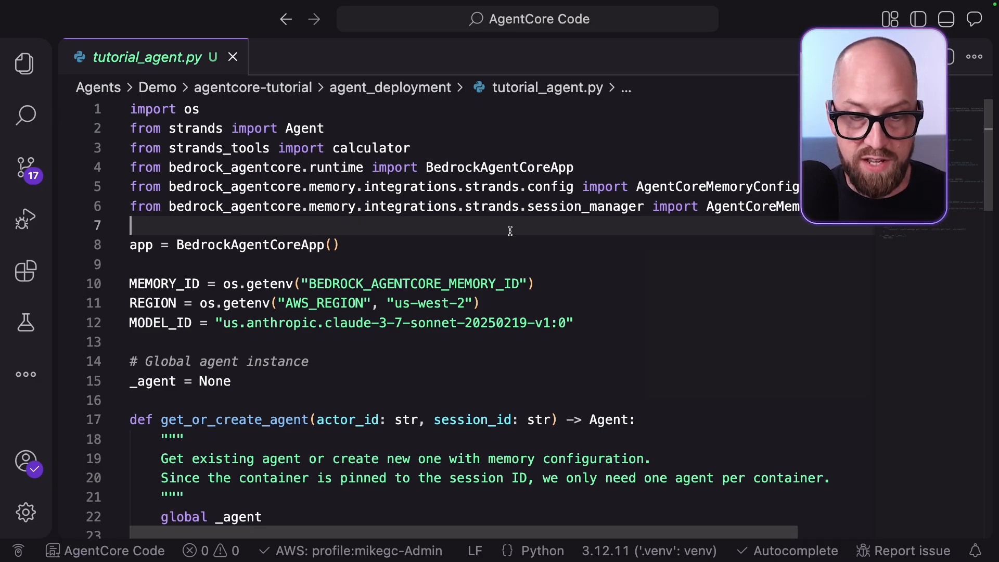
mouse_move(450, 231)
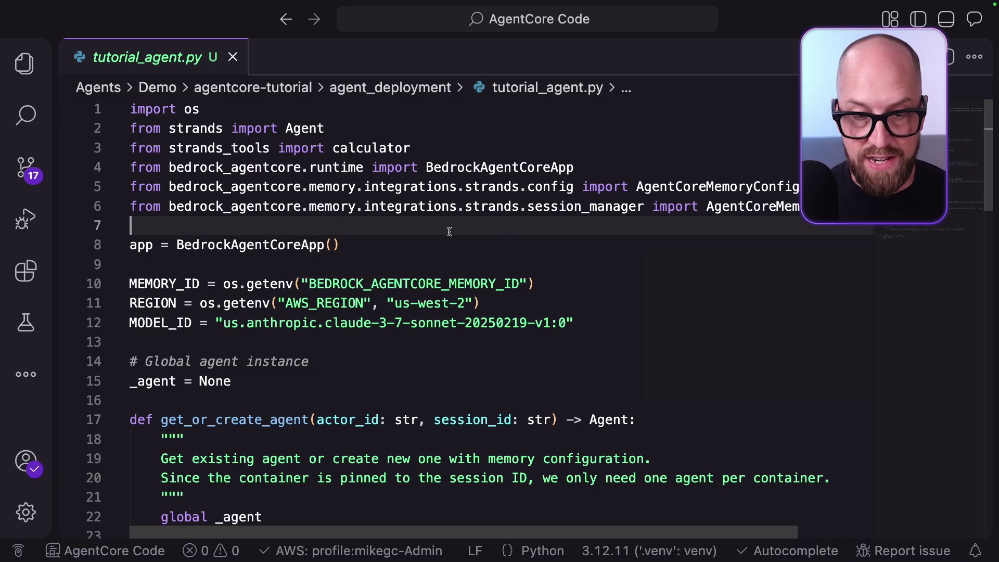
mouse_move(595, 225)
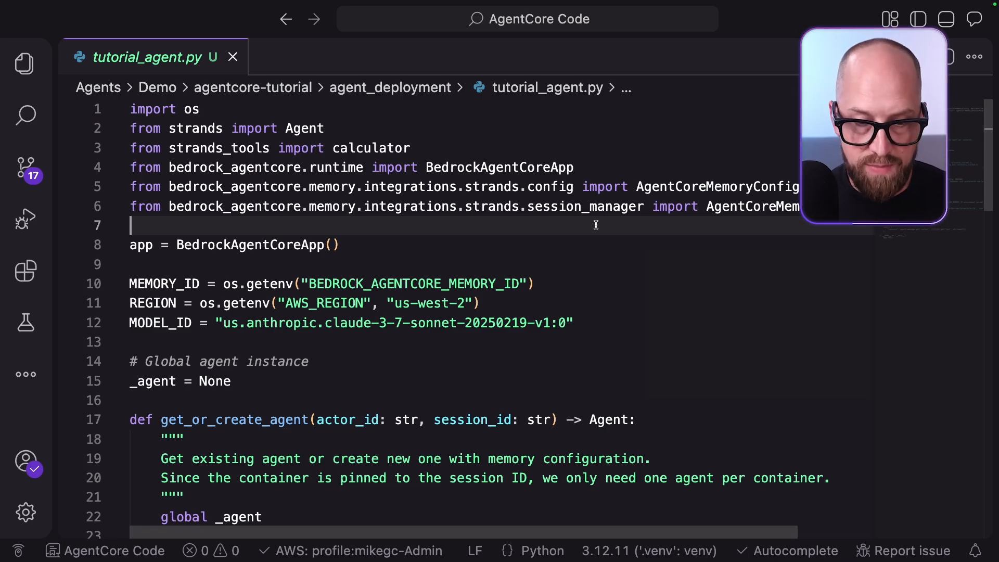
scroll(down, 3)
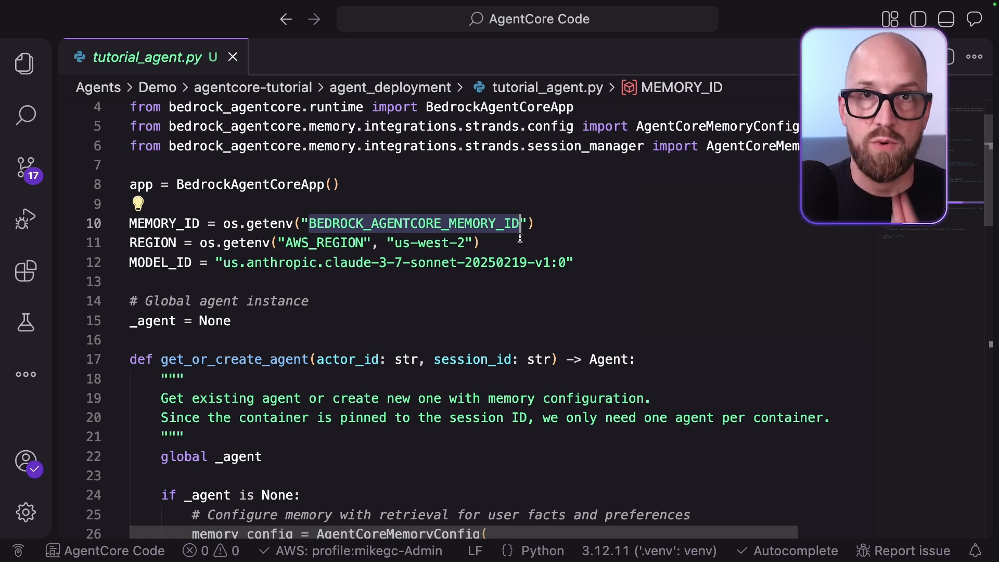
scroll(up, 3)
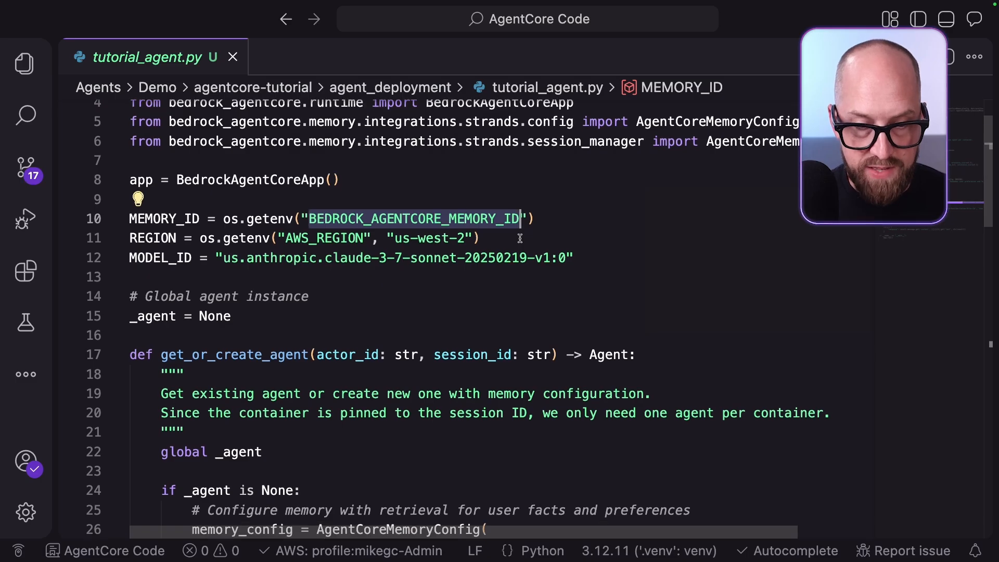
scroll(down, 3)
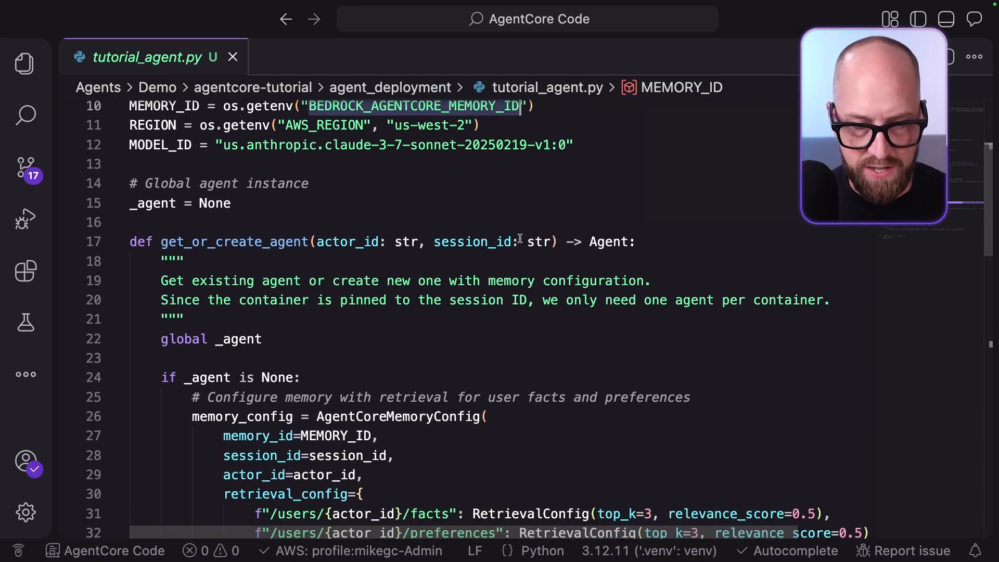
scroll(down, 3)
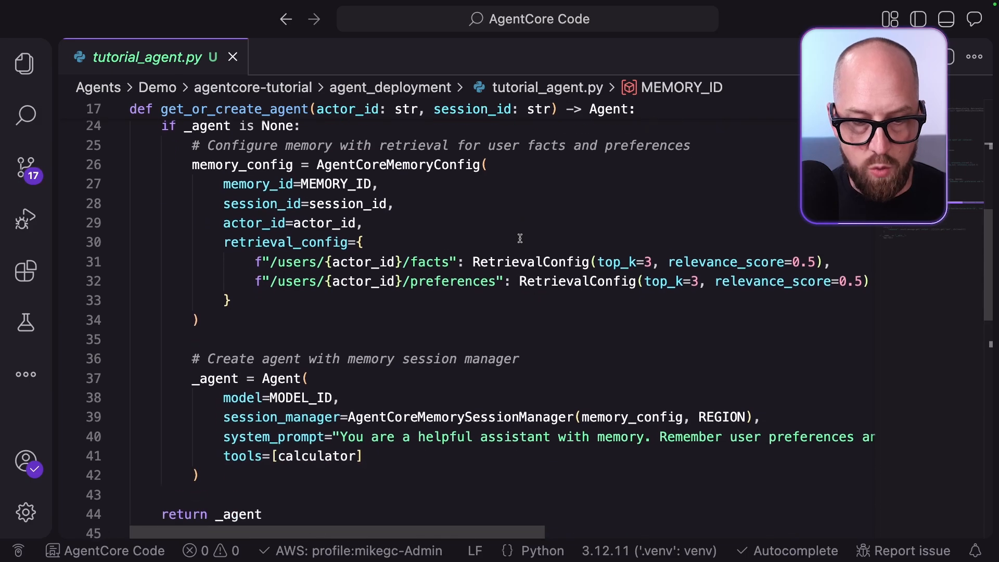
scroll(down, 3)
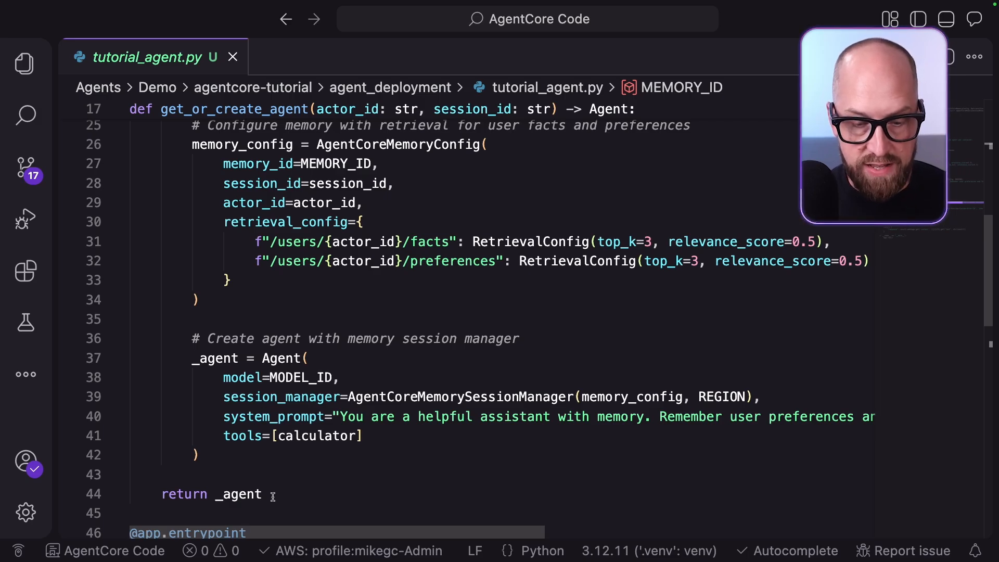
mouse_move(400, 474)
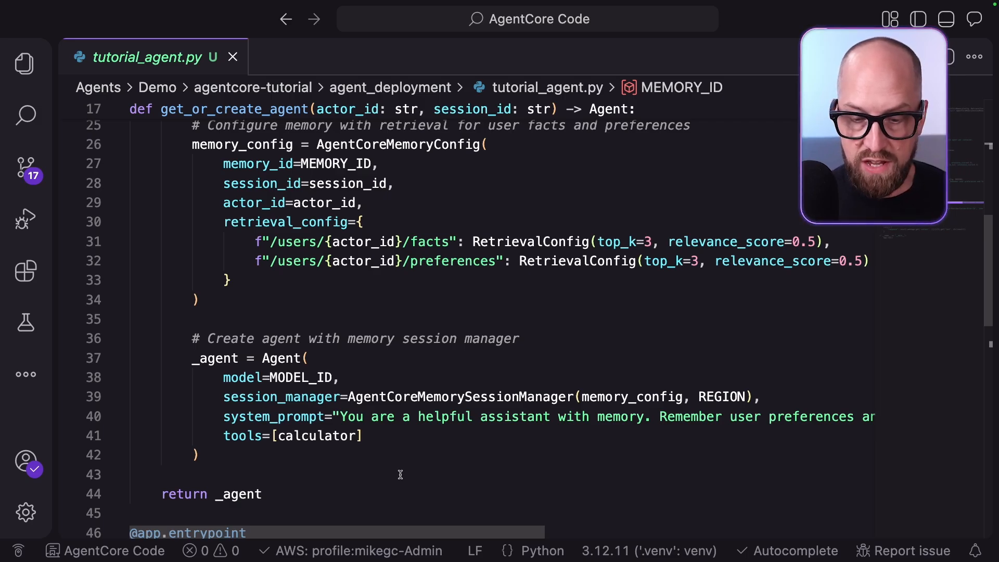
mouse_move(621, 460)
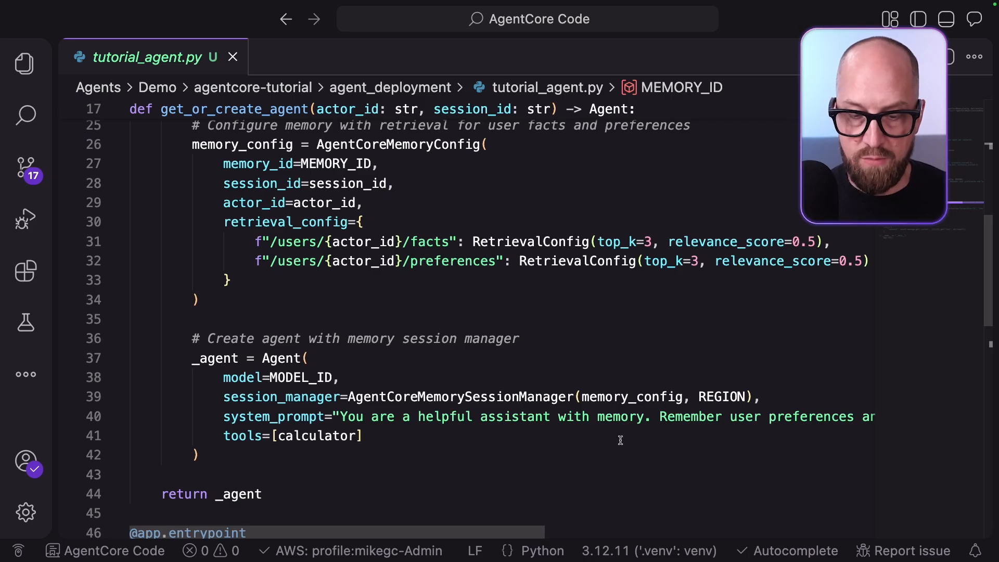
scroll(up, 3)
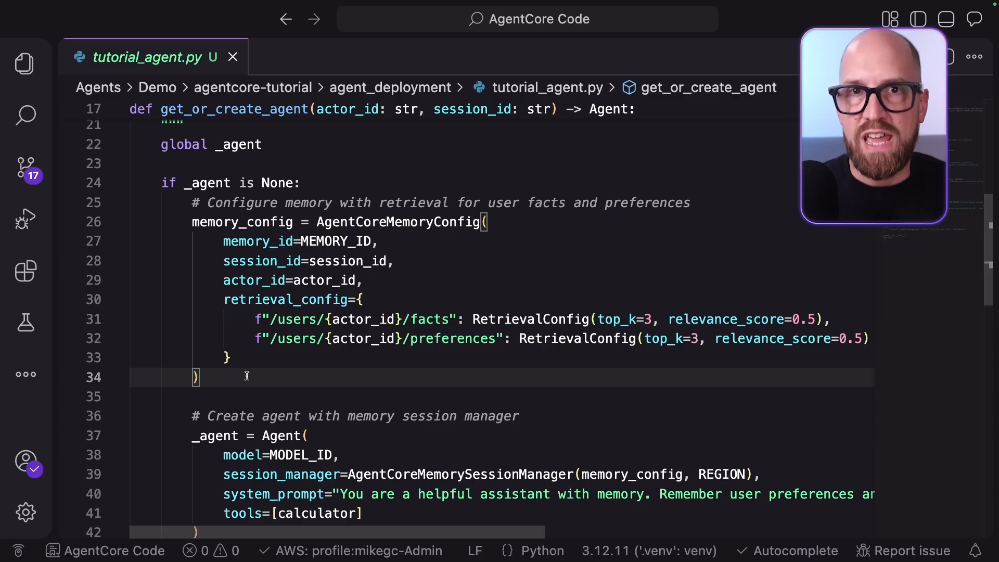
scroll(up, 3)
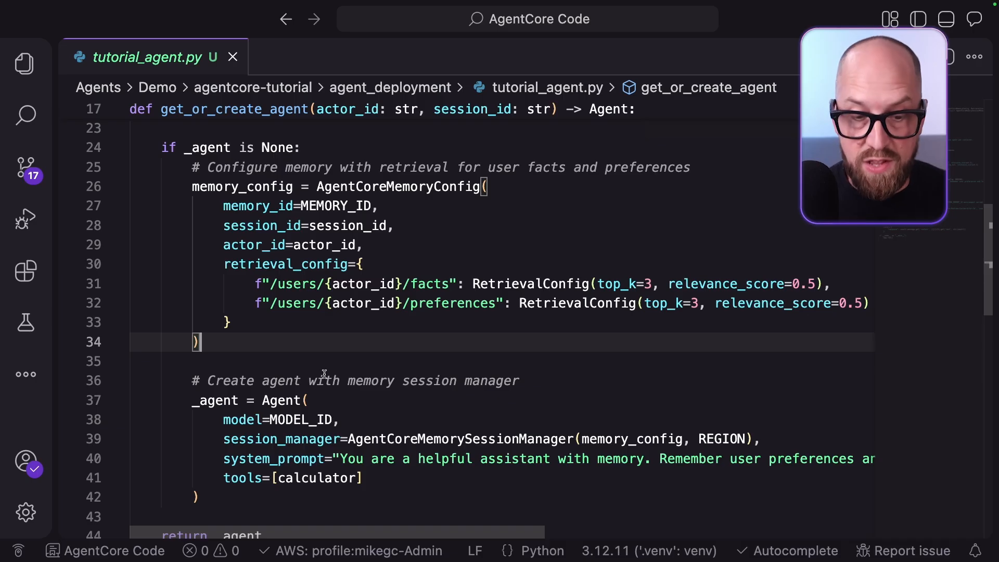
scroll(down, 3)
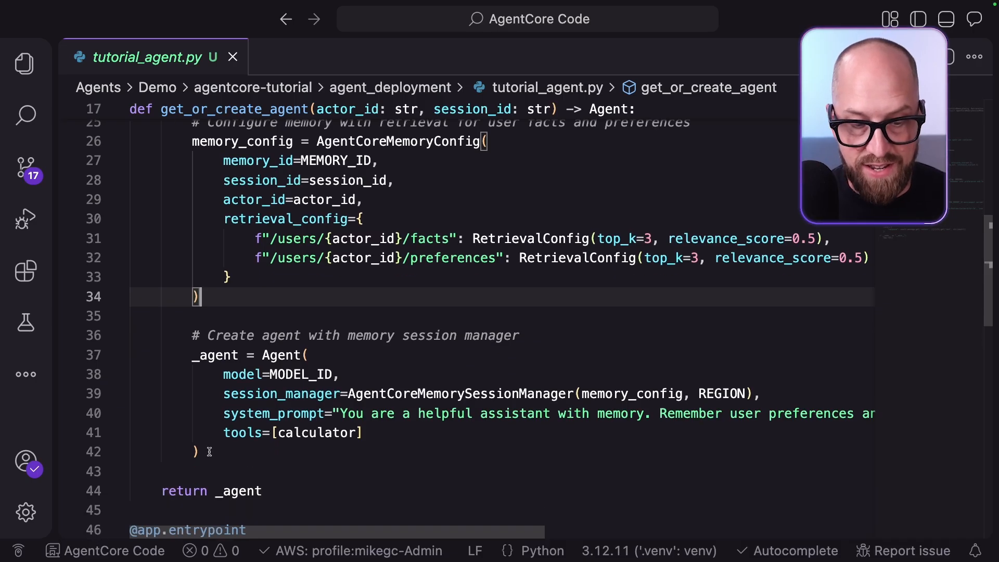
scroll(up, 3)
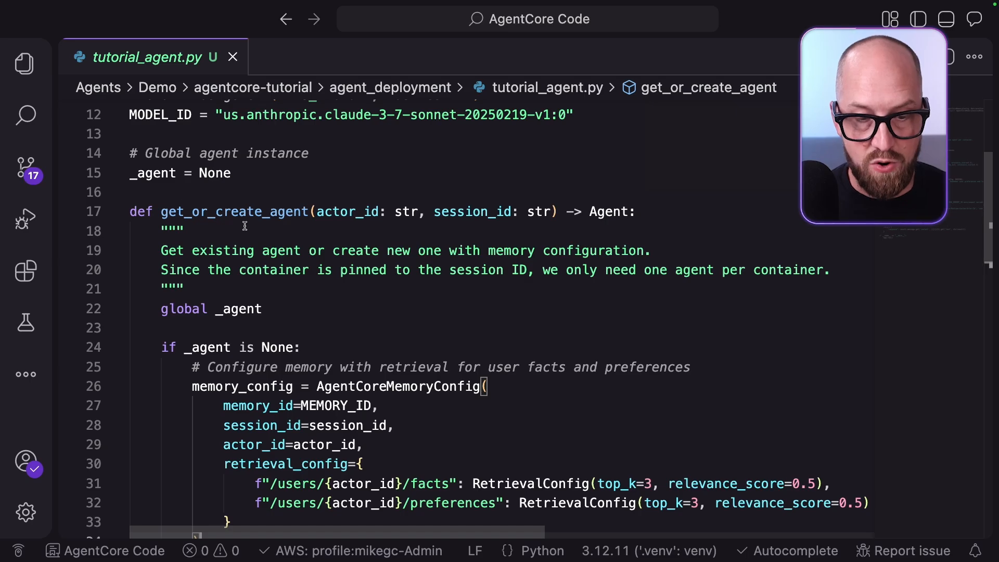
mouse_move(234, 212)
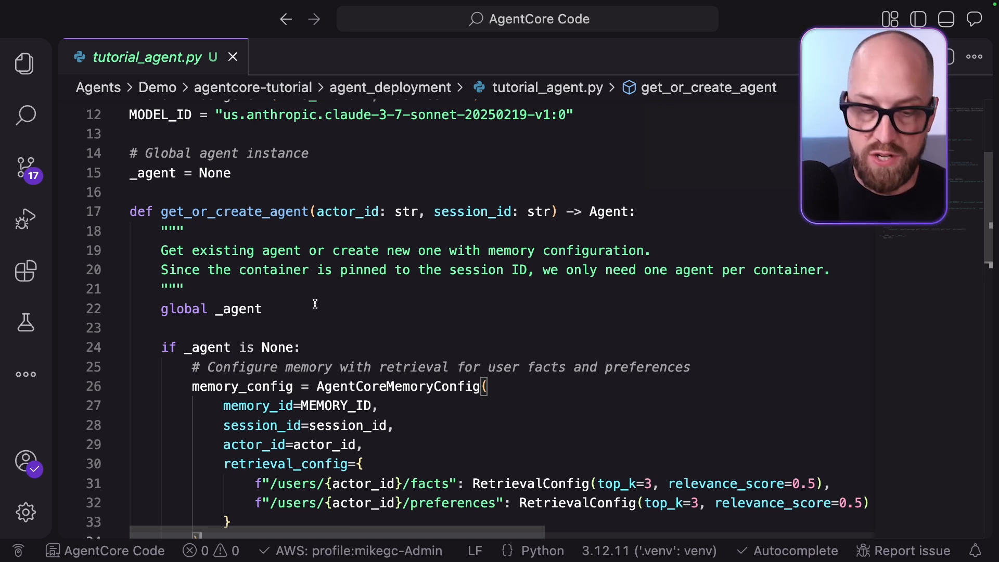
scroll(down, 3)
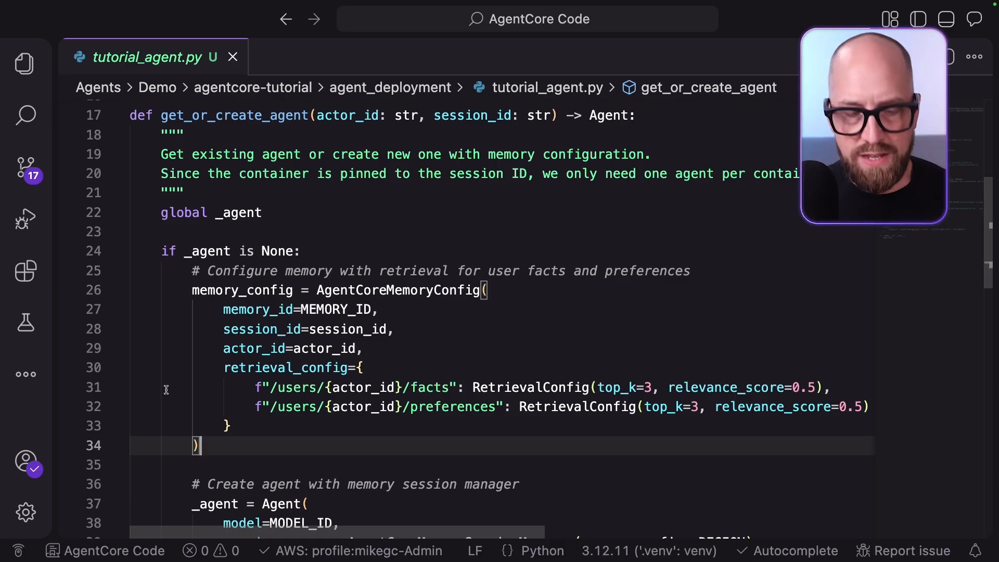
Step: Scroll through the rest of tutorial_agent.py before moving to the terminal for agentcore configure
scroll(down, 3)
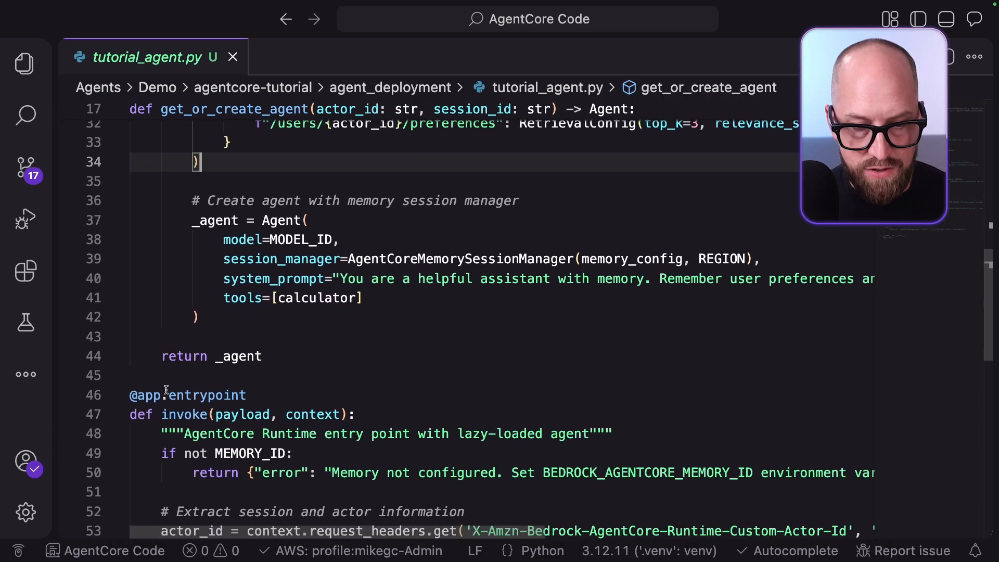
scroll(down, 3)
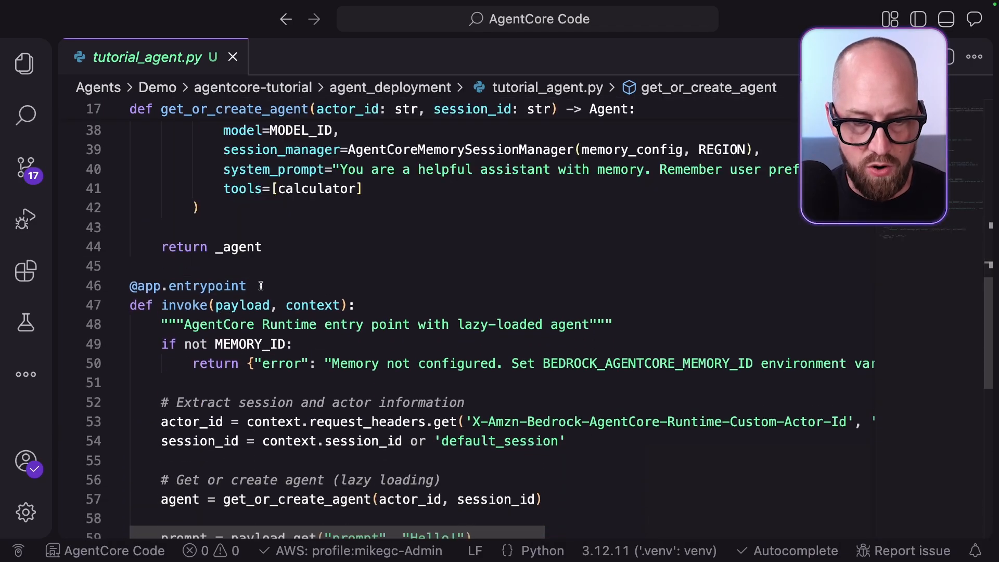
scroll(down, 3)
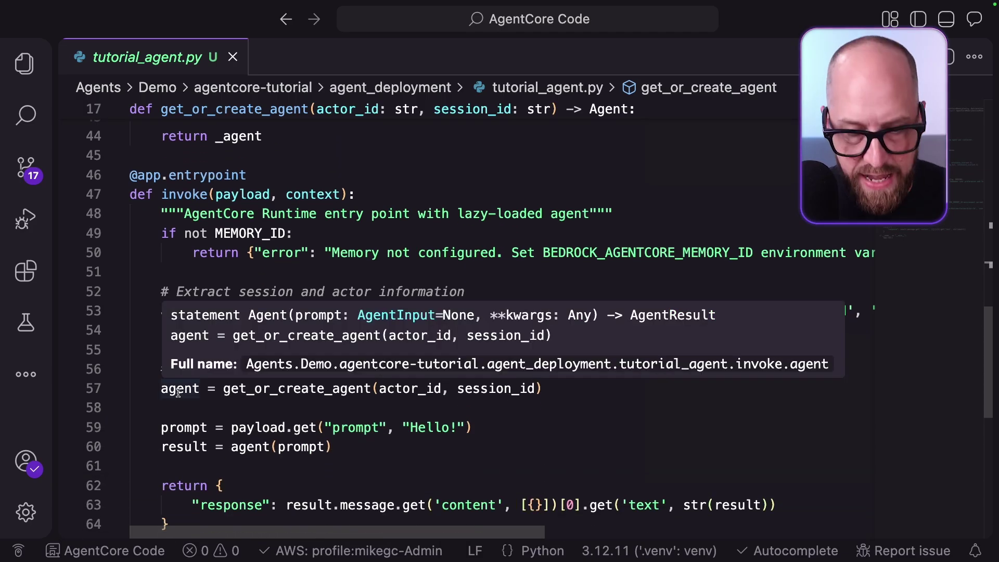
mouse_move(310, 400)
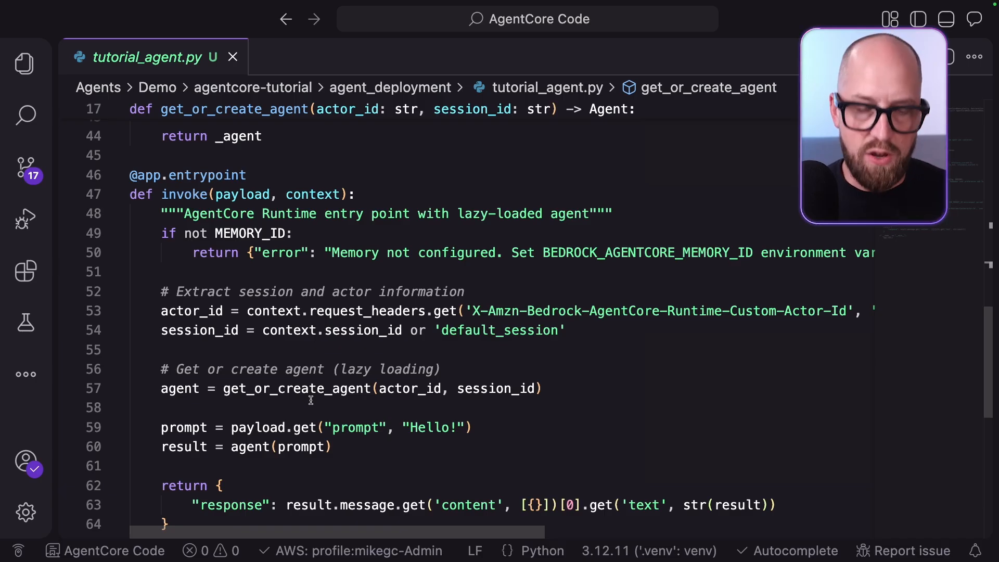
scroll(up, 3)
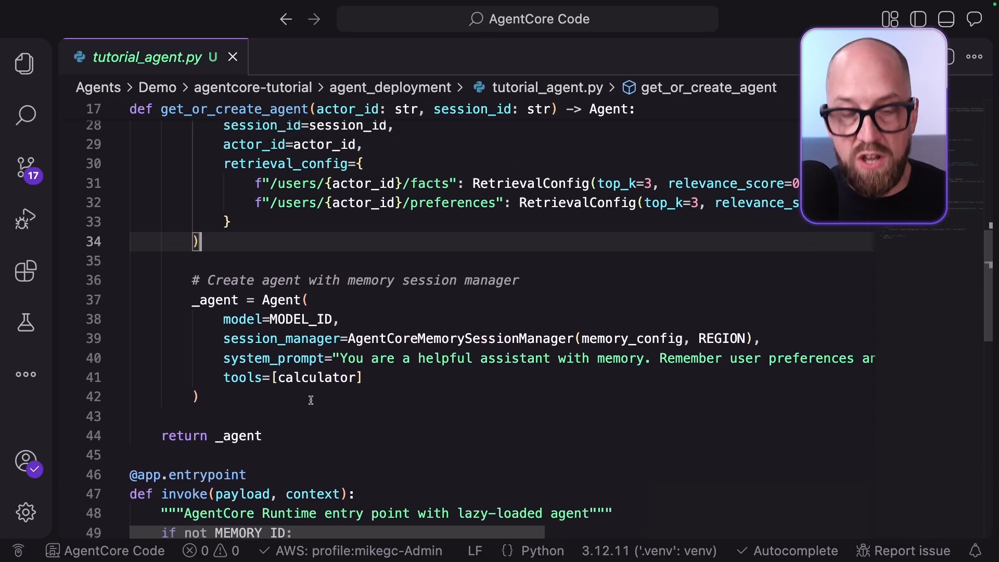
scroll(up, 3)
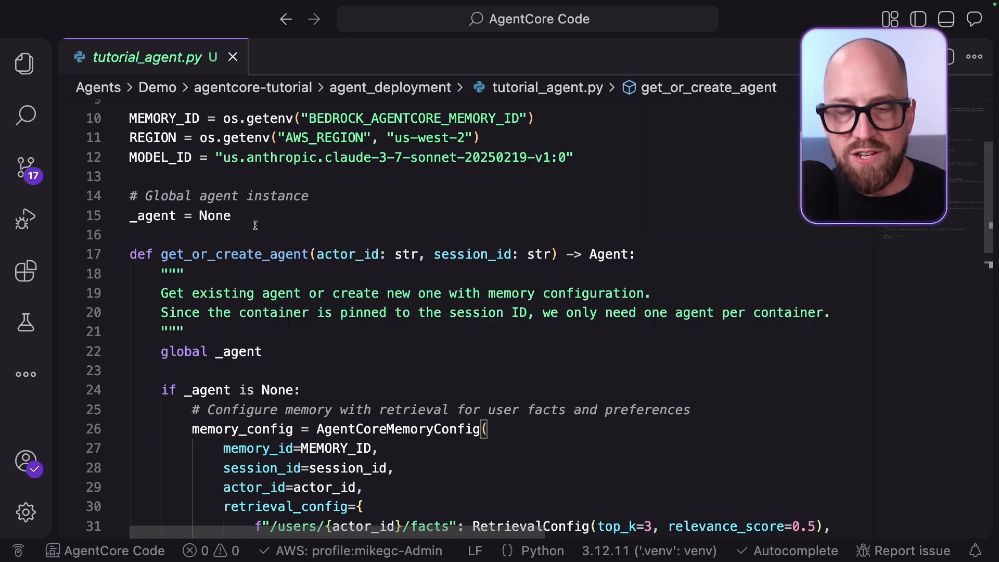
scroll(down, 3)
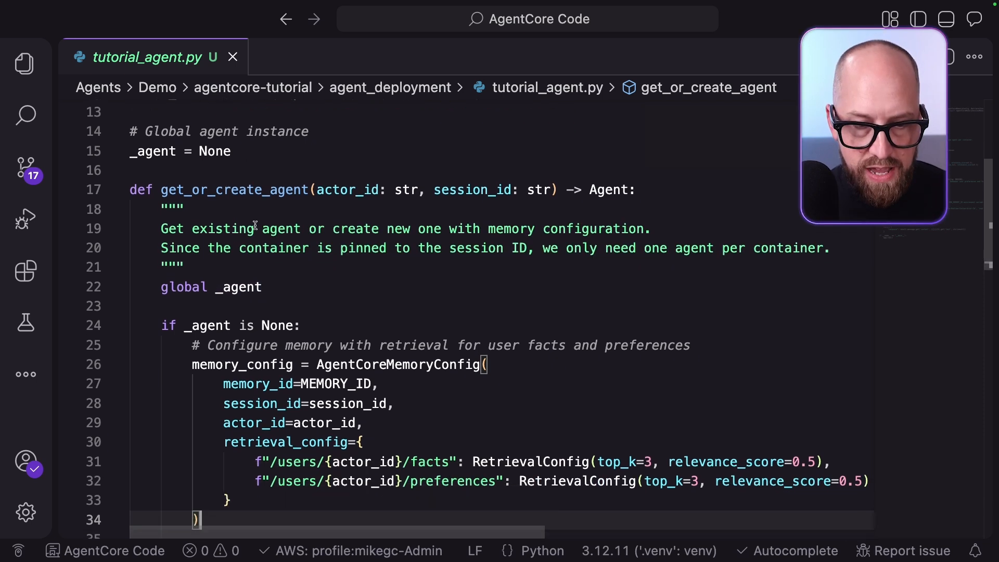
scroll(down, 3)
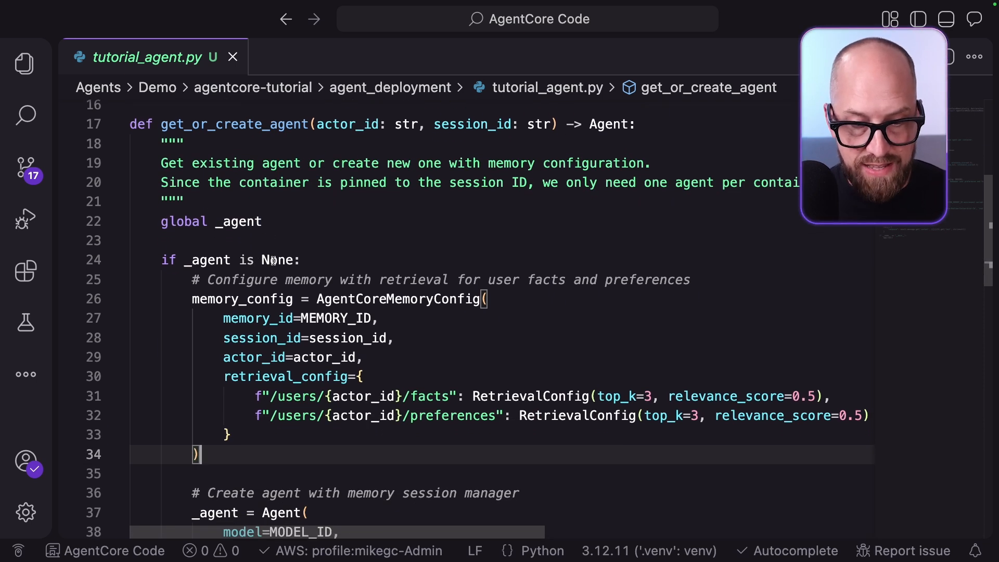
scroll(down, 3)
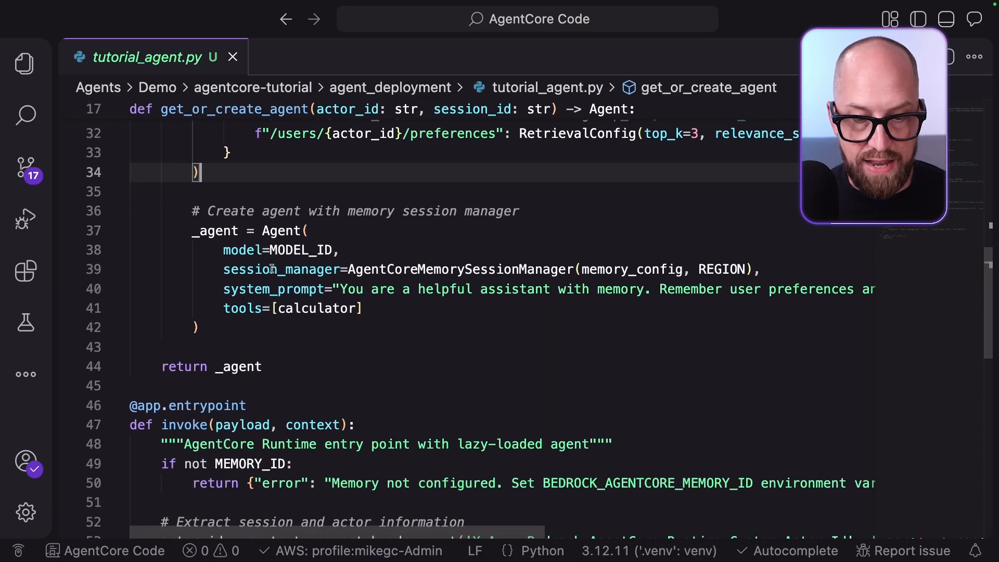
mouse_move(314, 358)
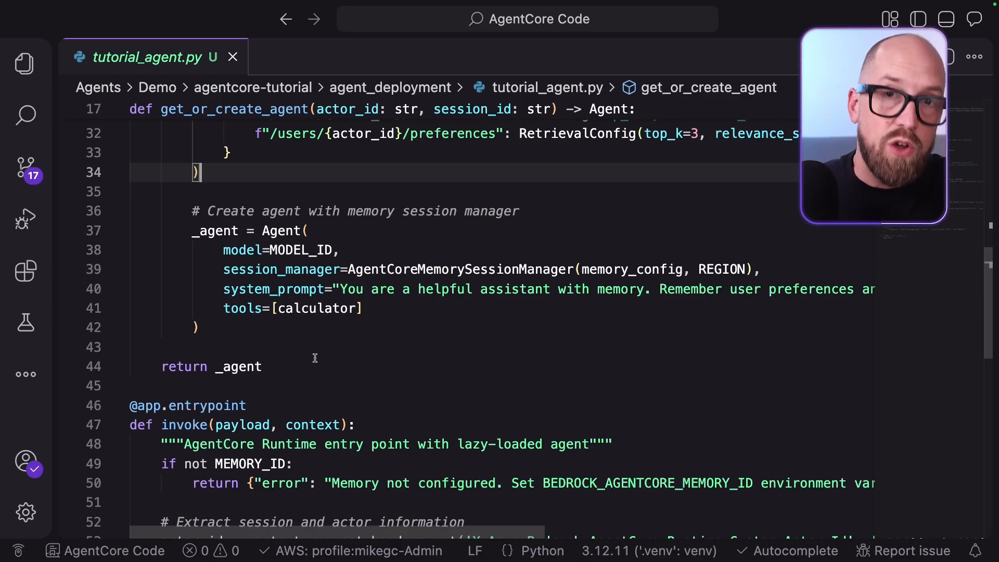
scroll(down, 3)
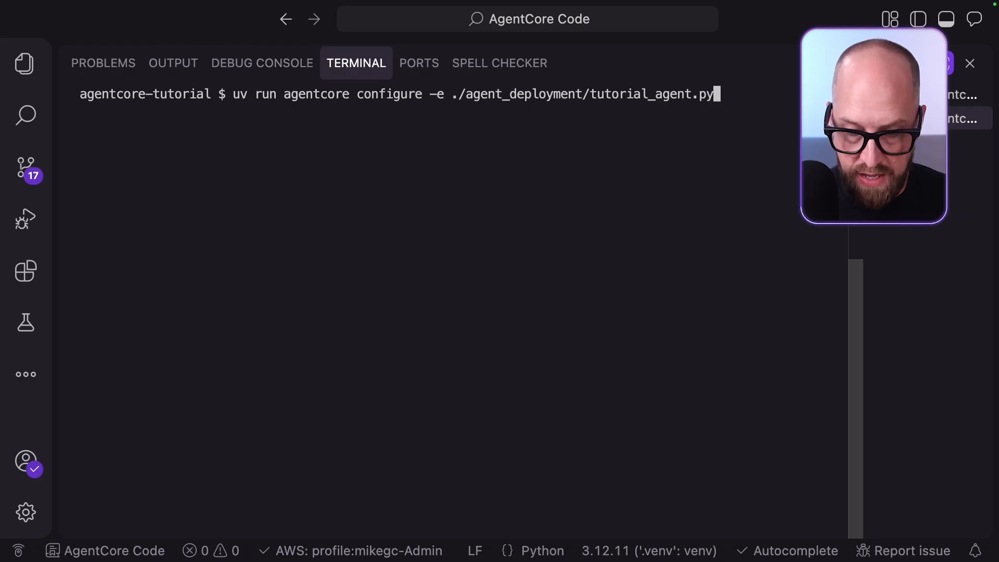
Step: Run agentcore configure with auto-created role and ECR, ./agent_deployment/pyproject.toml dependencies and default IAM authorization
key(Return)
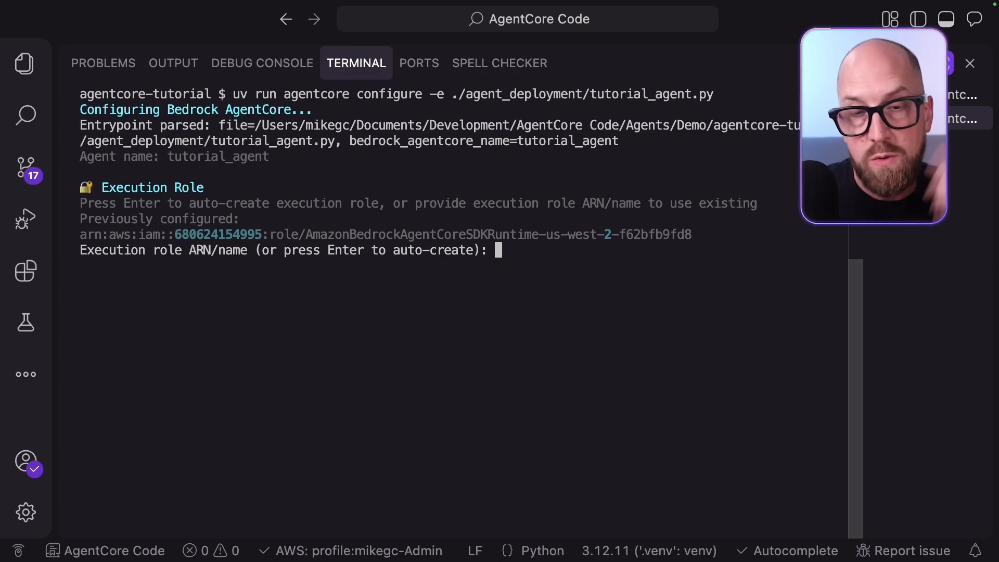
key(Return)
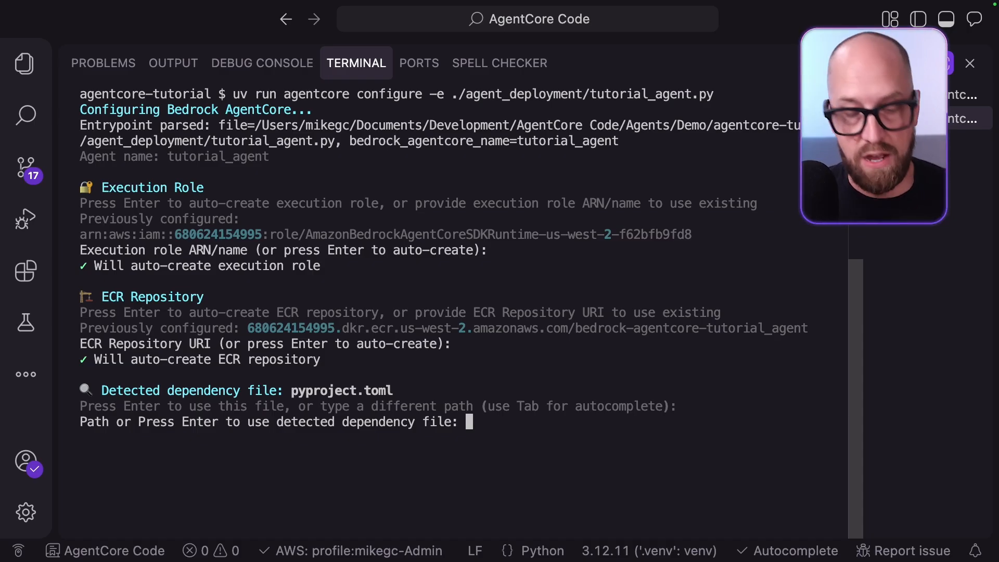
text(./)
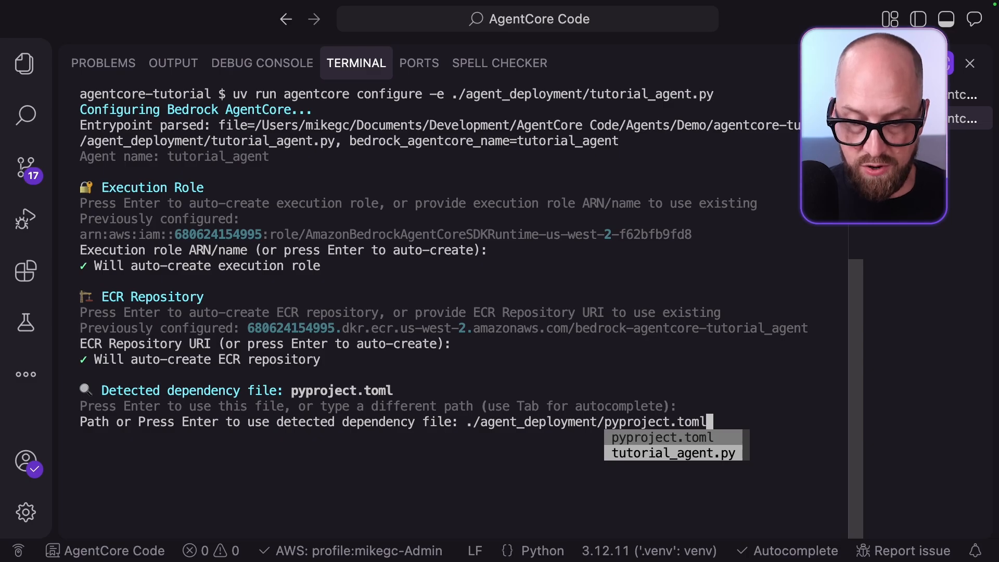
key(Return)
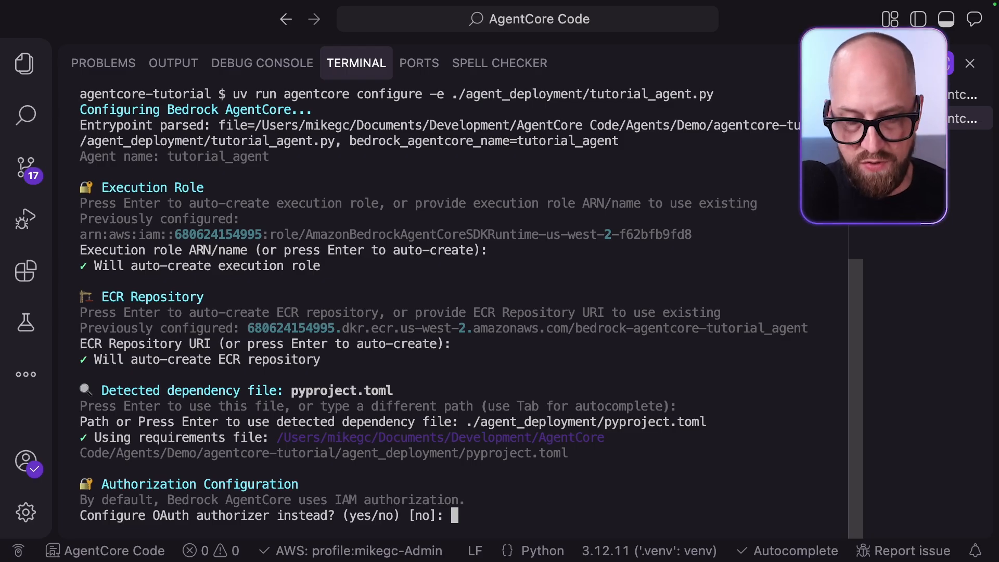
key(Return)
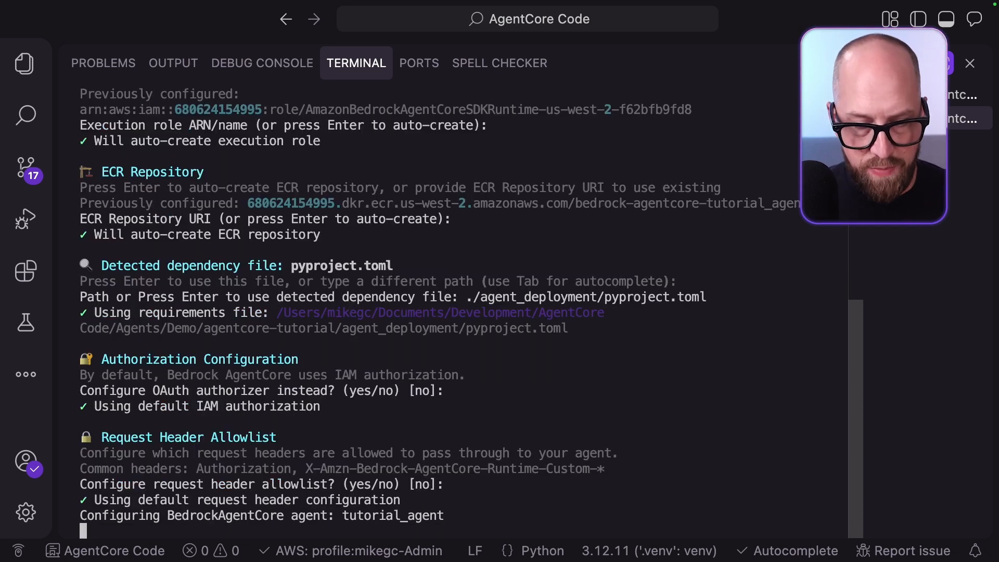
scroll(down, 3)
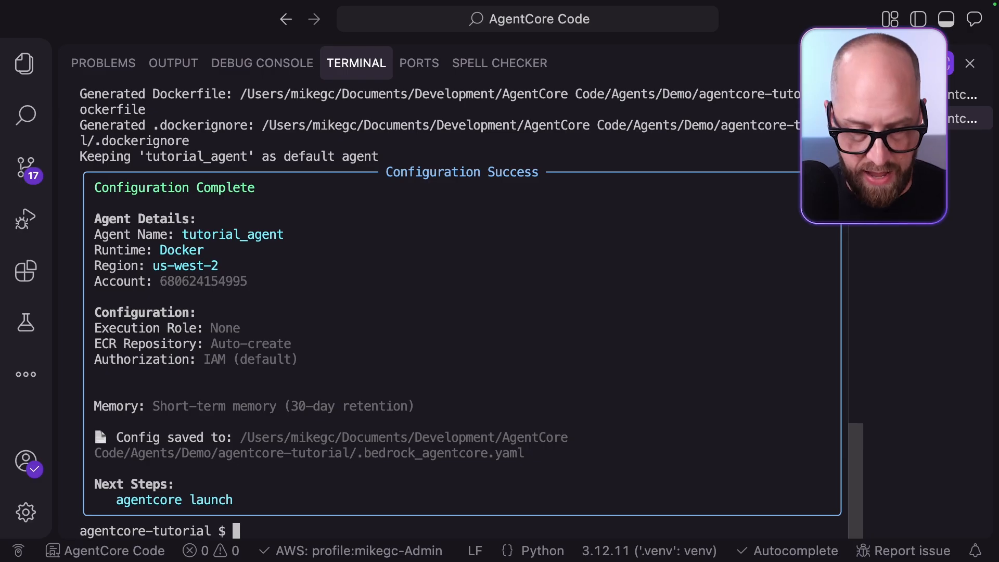
Step: Deploy tutorial_agent with uv run agentcore launch and prepare an invoke with a Hello prompt
text(uv run agentcore launch)
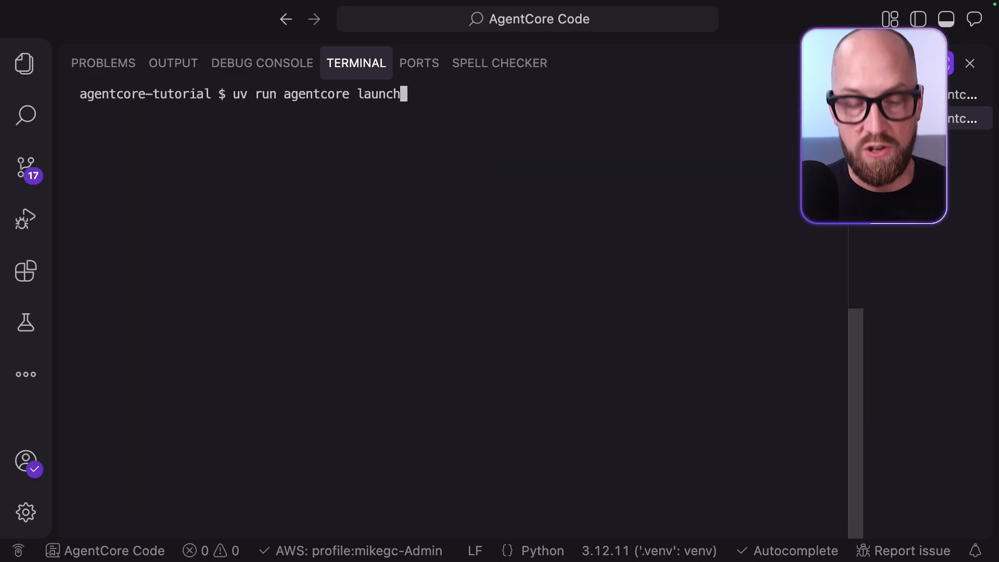
key(Return)
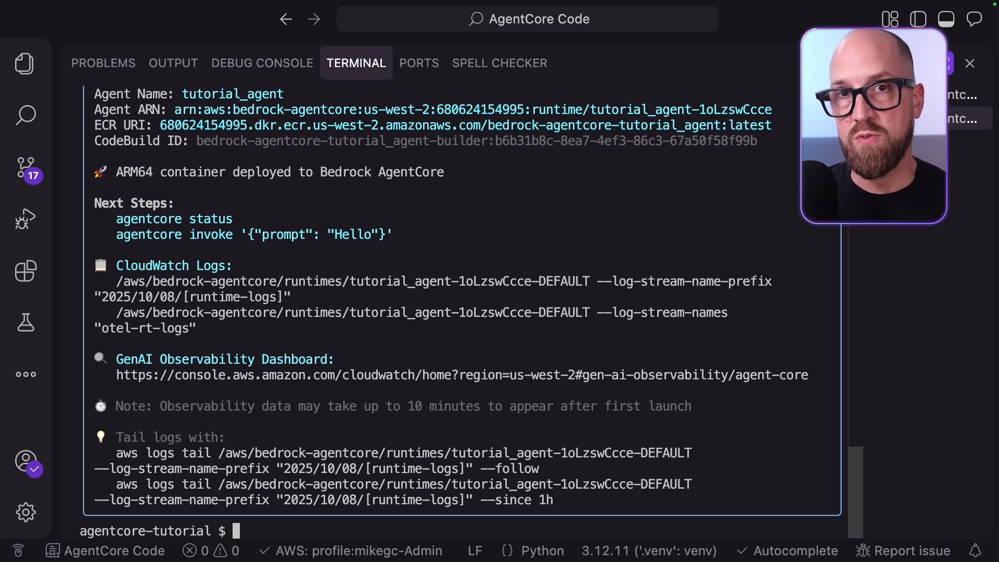
text(uv run agentcore invoke '{"prompt": "Hello"}')
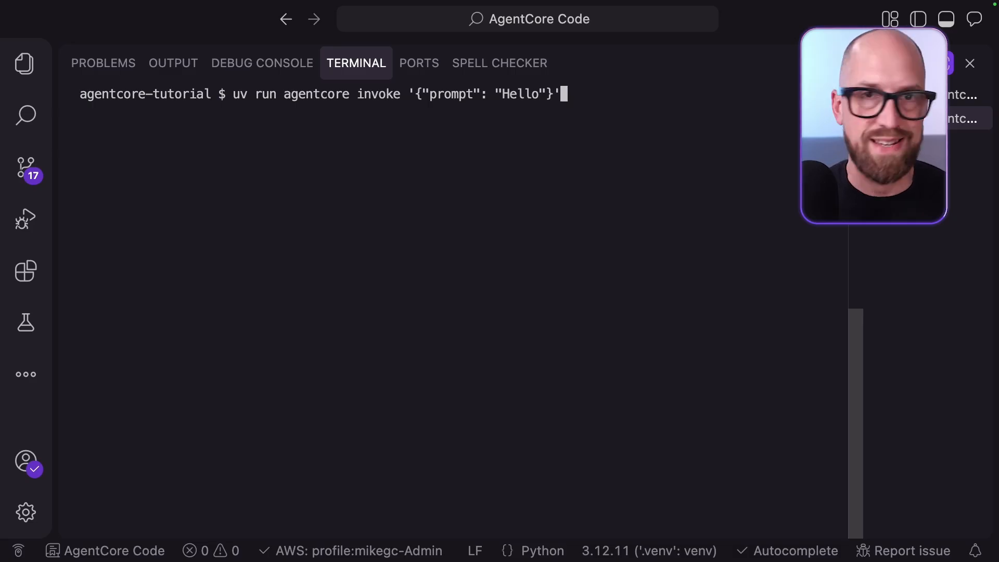
Step: Send the Hello prompt, then ask the agent to remember loving hot Earl Grey tea with milk and one sugar in session A
key(Return)
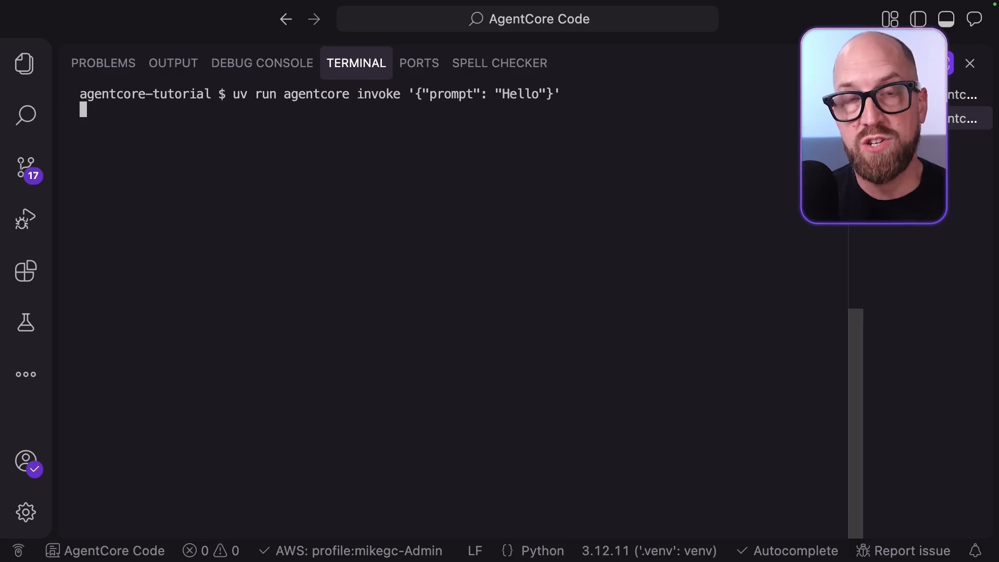
key(Return)
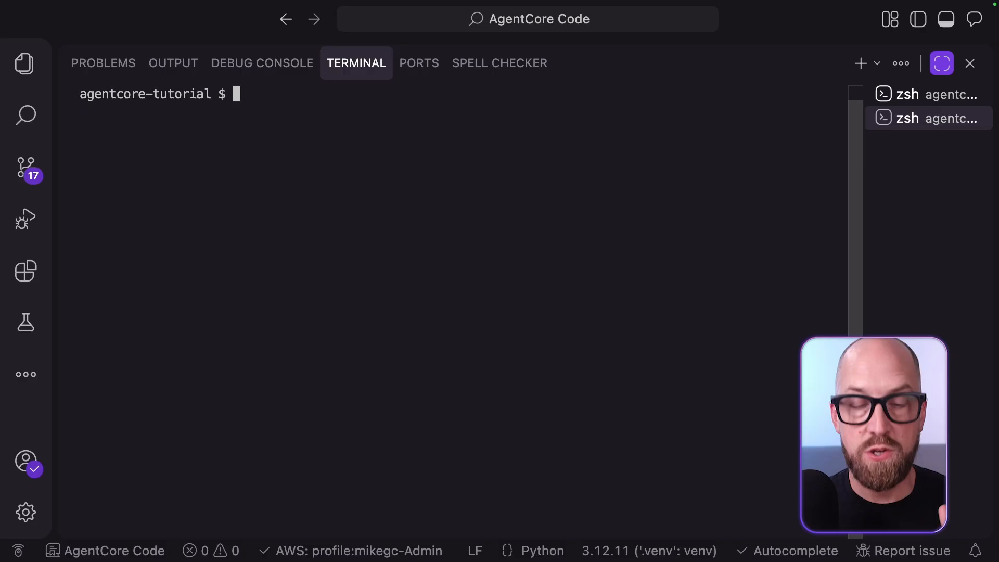
mouse_move(521, 173)
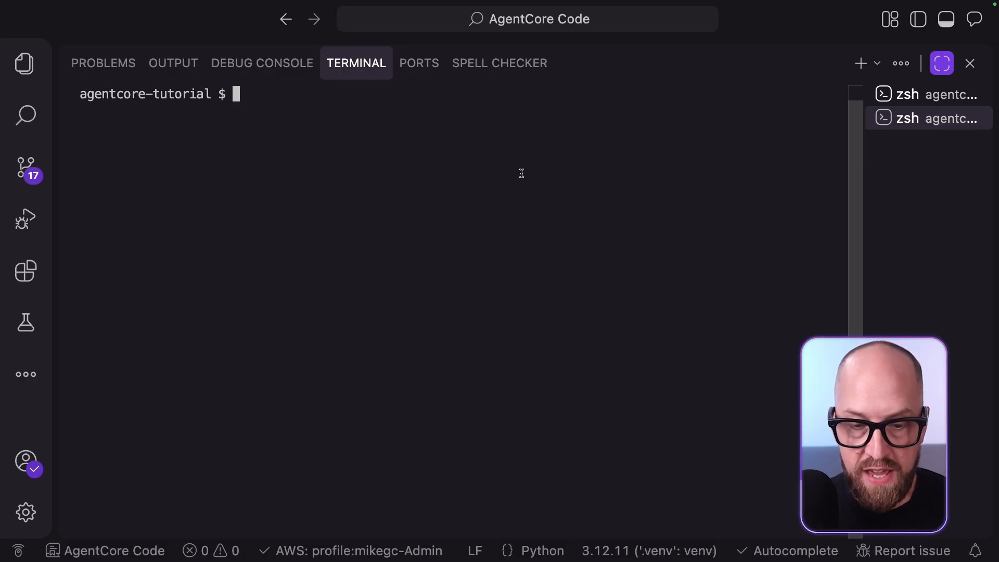
text(uv run agentcore invoke '{"prompt": "Remember that I absolutely love hot tea, especially Earl Grey, and I prefer it with a splash of milk and one sugar"}' --session-id 12345-12345-12345-12345-12345-12345-A --headers "Actor-Id:user123")
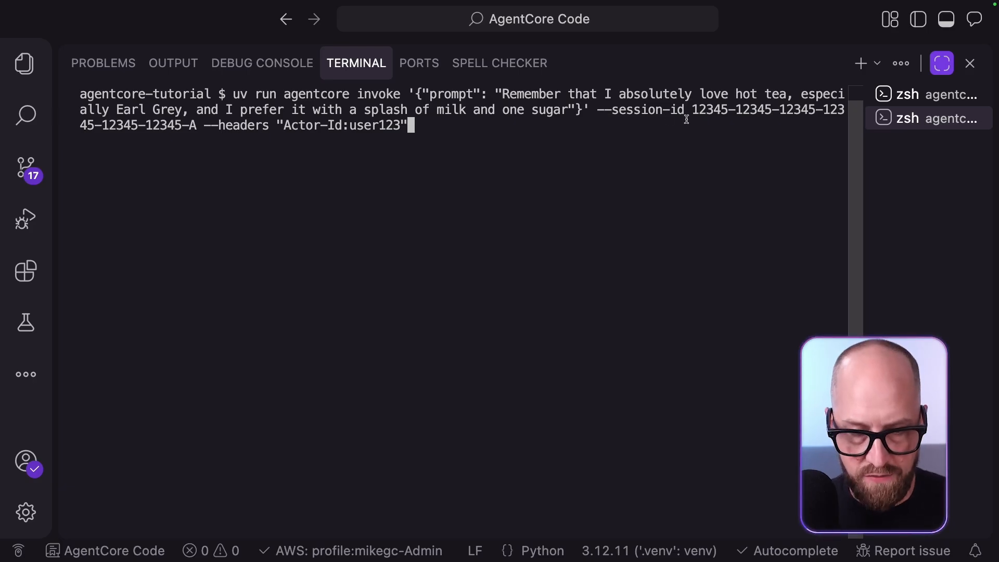
mouse_move(301, 145)
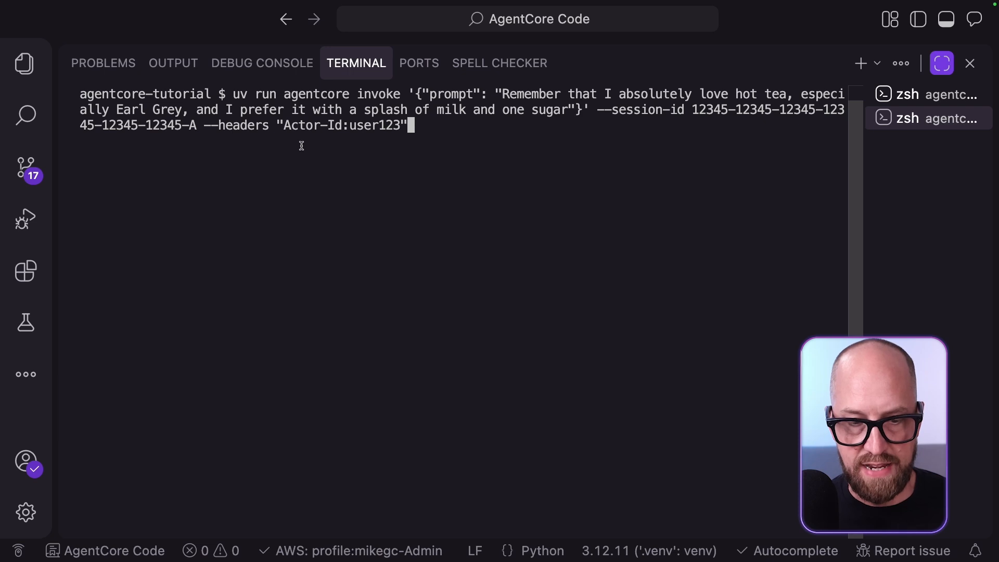
mouse_move(441, 126)
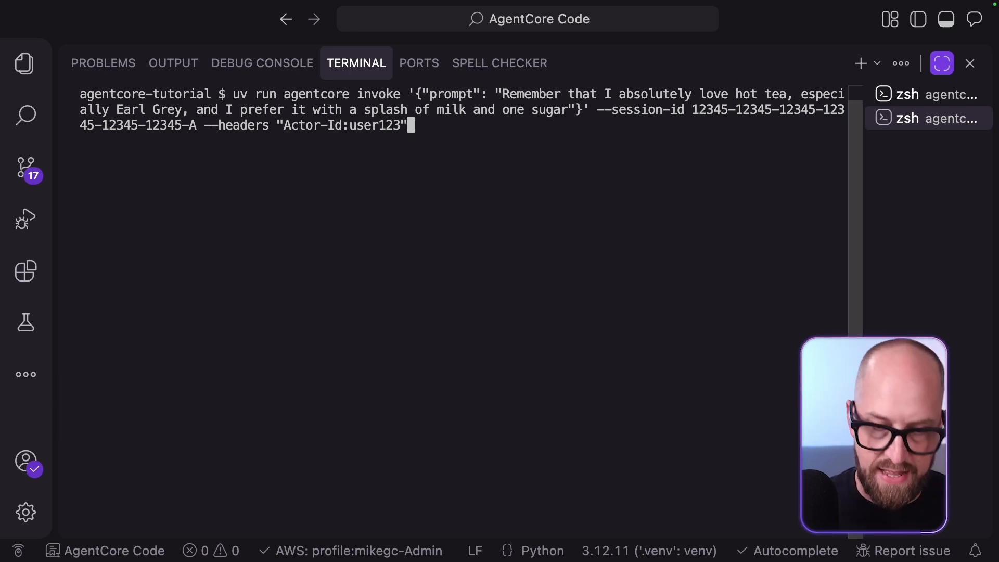
key(Return)
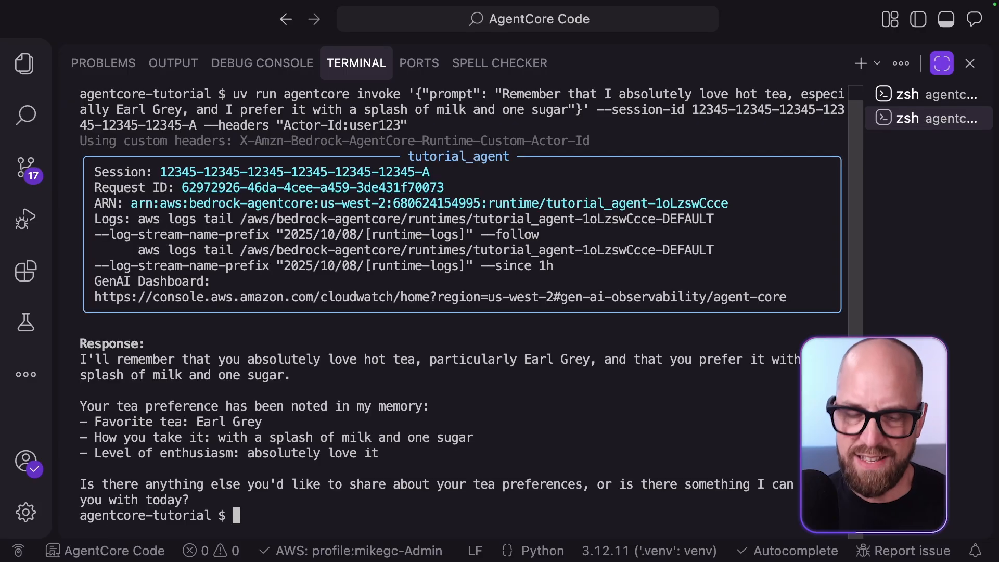
mouse_move(338, 388)
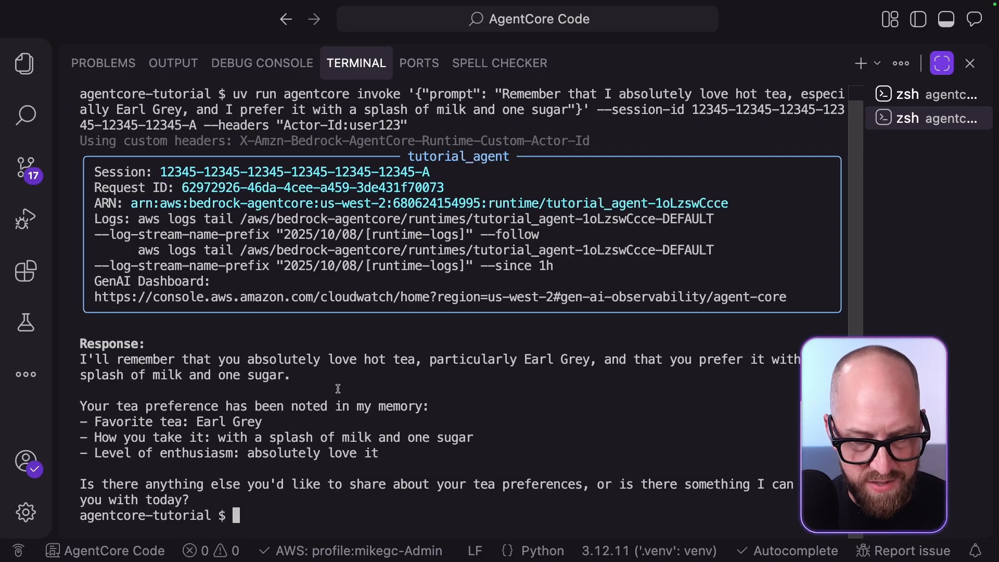
mouse_move(361, 418)
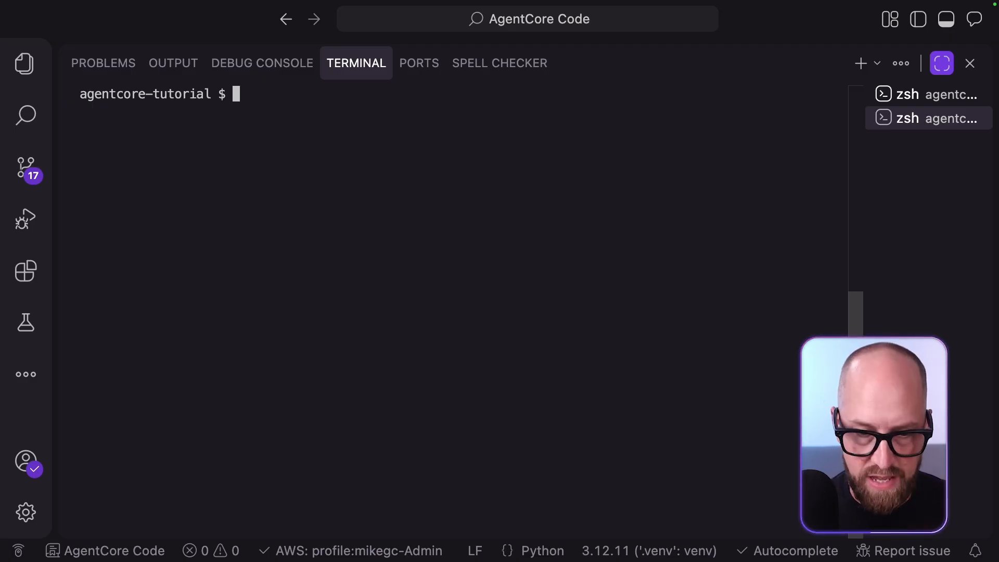
Step: Ask the agent in new session B what hot drinks I like, confirming it recalls the Earl Grey preferences
text(uv run agentcore invoke '{"prompt": "What kind of hot drinks do I like and how do I prefer them prepared?"}' --session-id 12345-12345-12345-12345-12345-12345-B --headers "Actor-Id:user123")
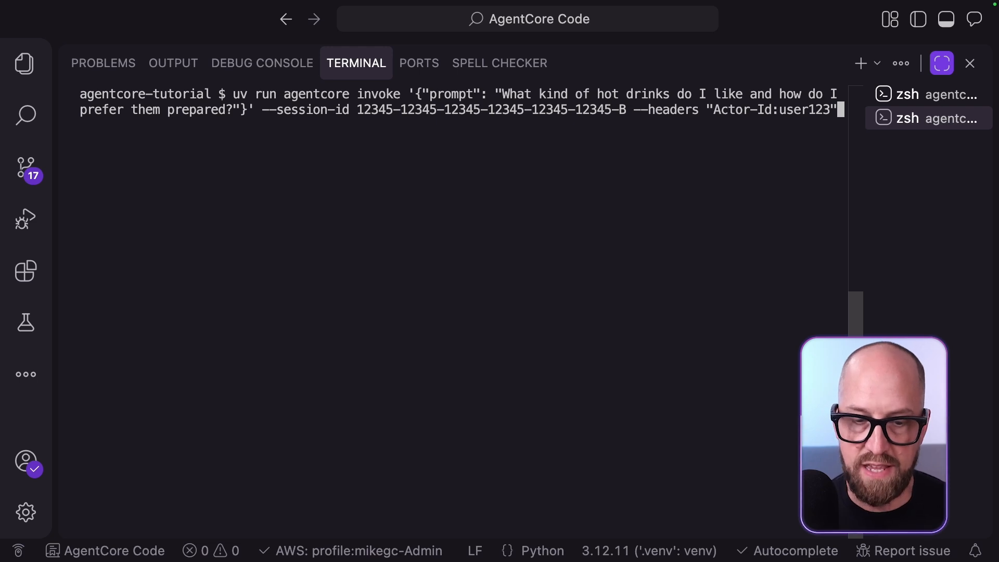
mouse_move(544, 127)
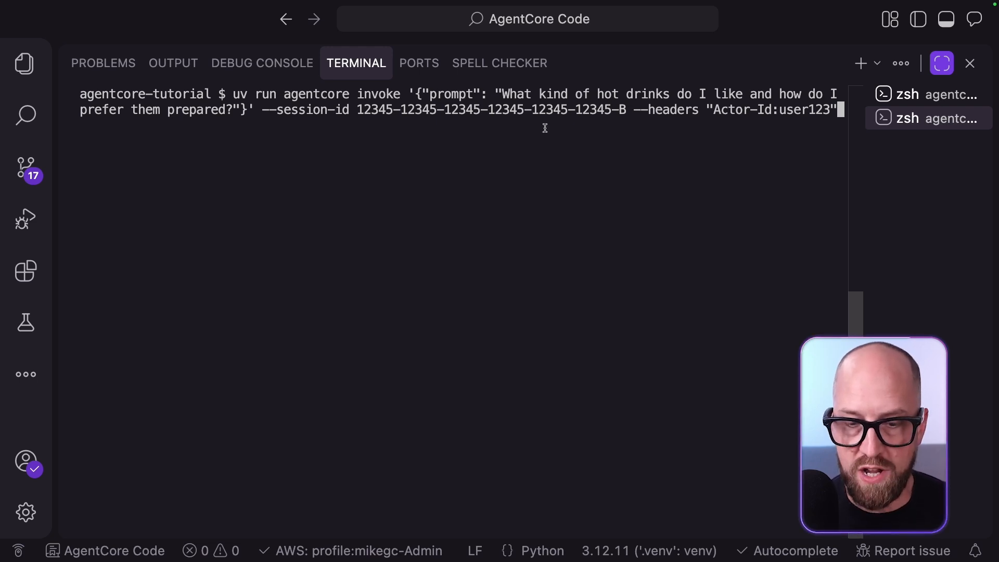
mouse_move(220, 140)
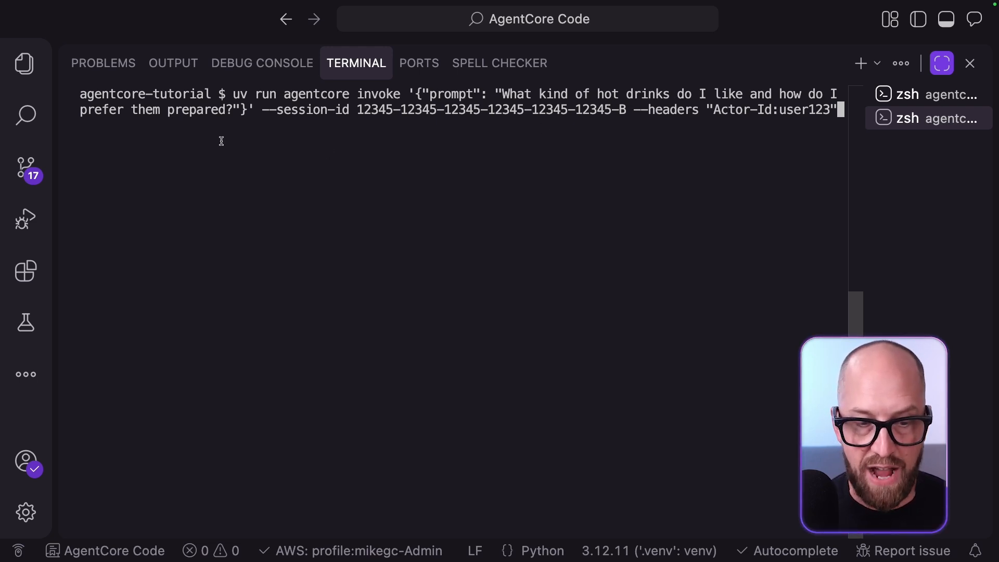
mouse_move(204, 119)
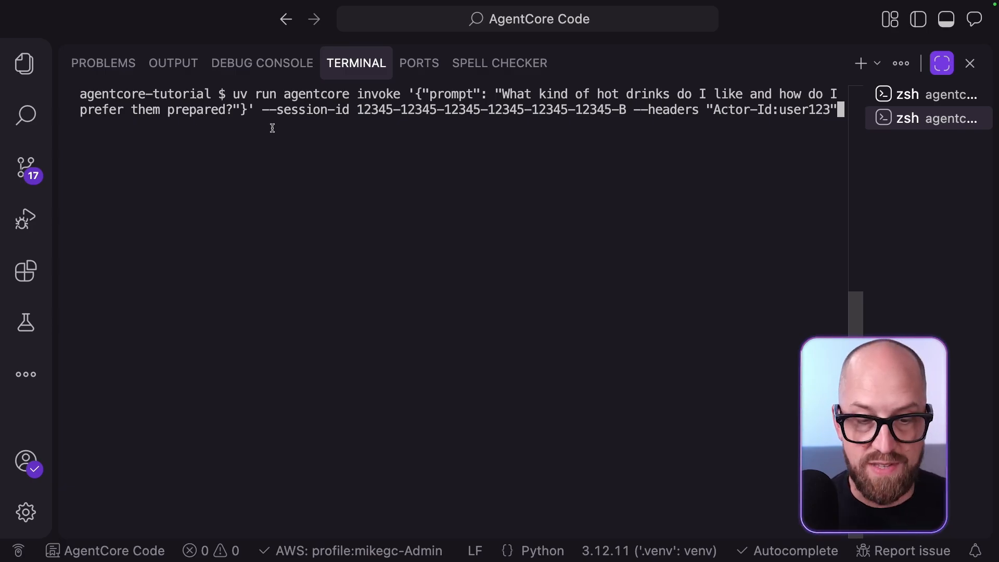
mouse_move(606, 113)
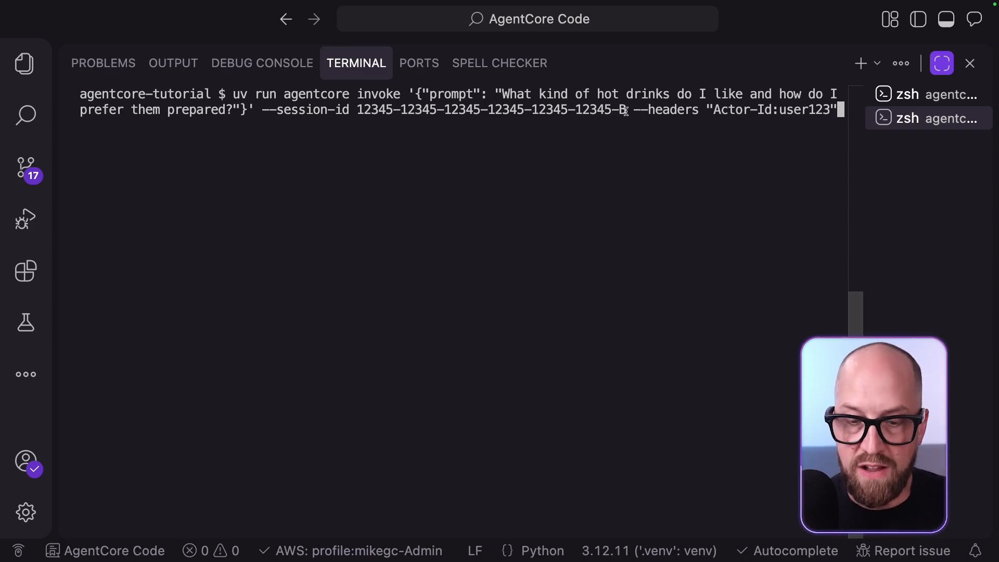
mouse_move(622, 137)
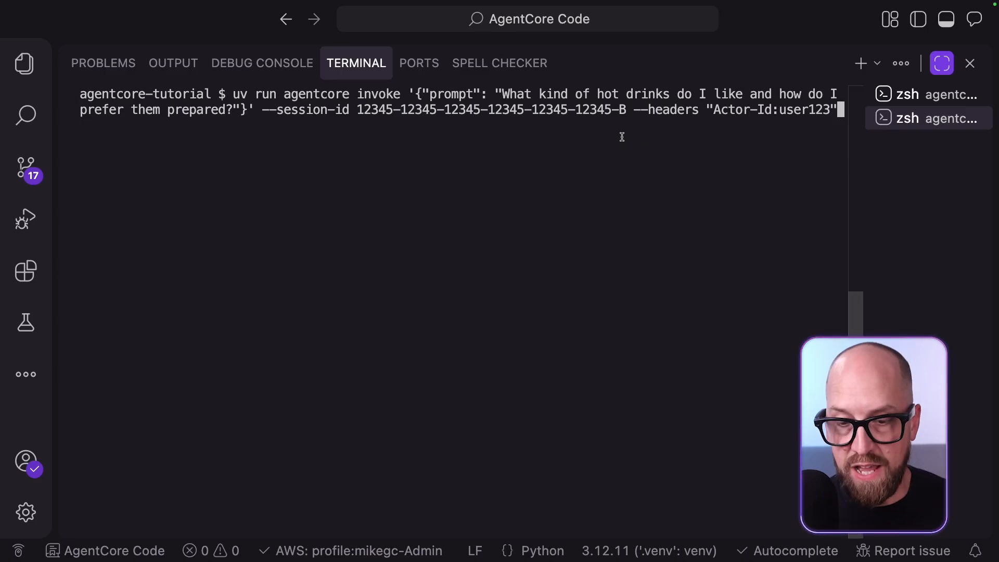
mouse_move(761, 138)
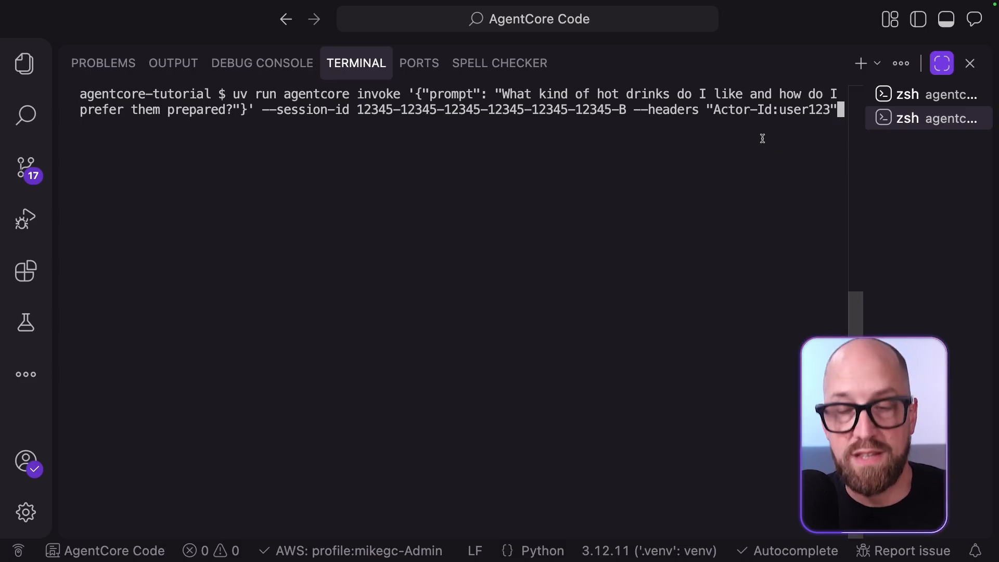
key(Return)
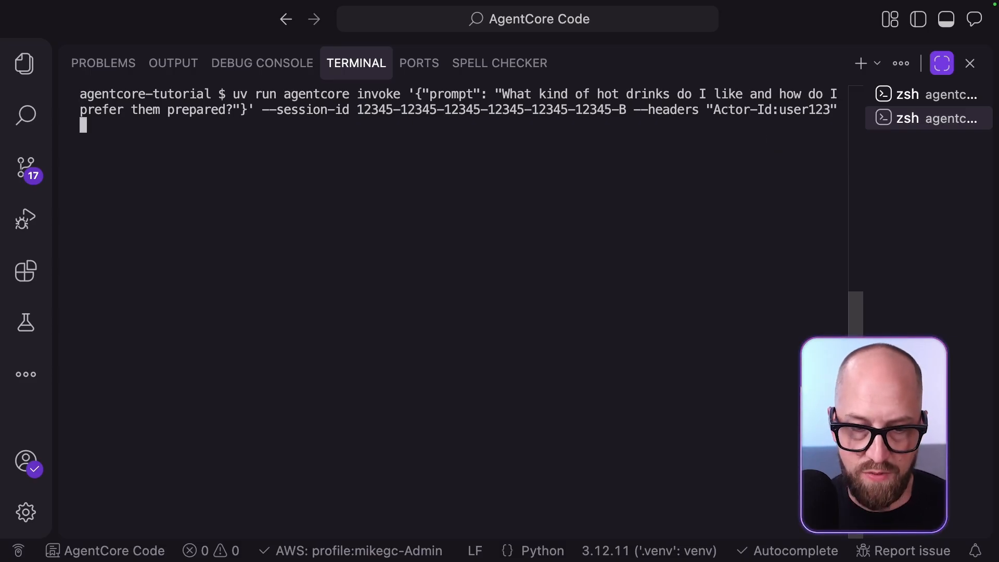
key(Return)
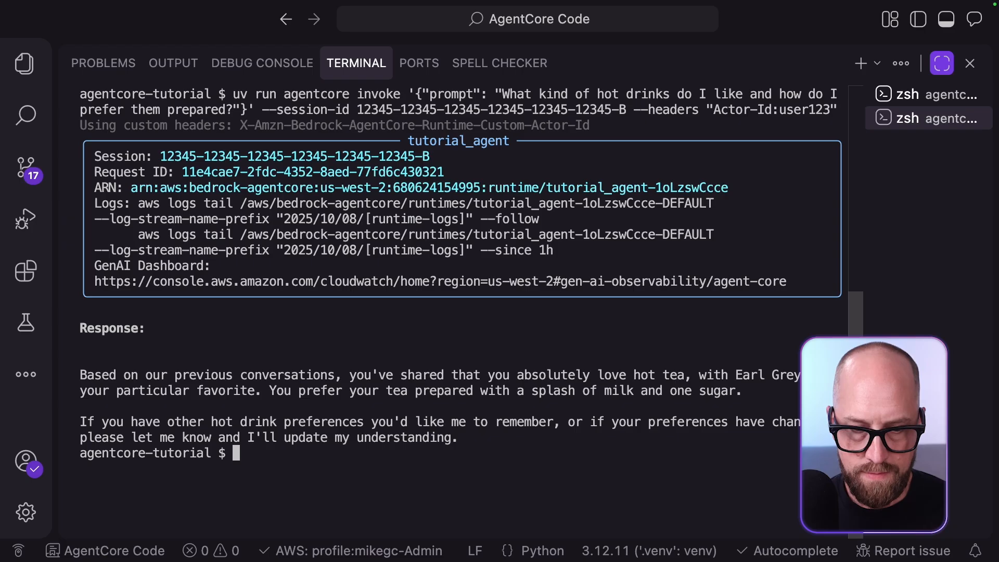
mouse_move(462, 259)
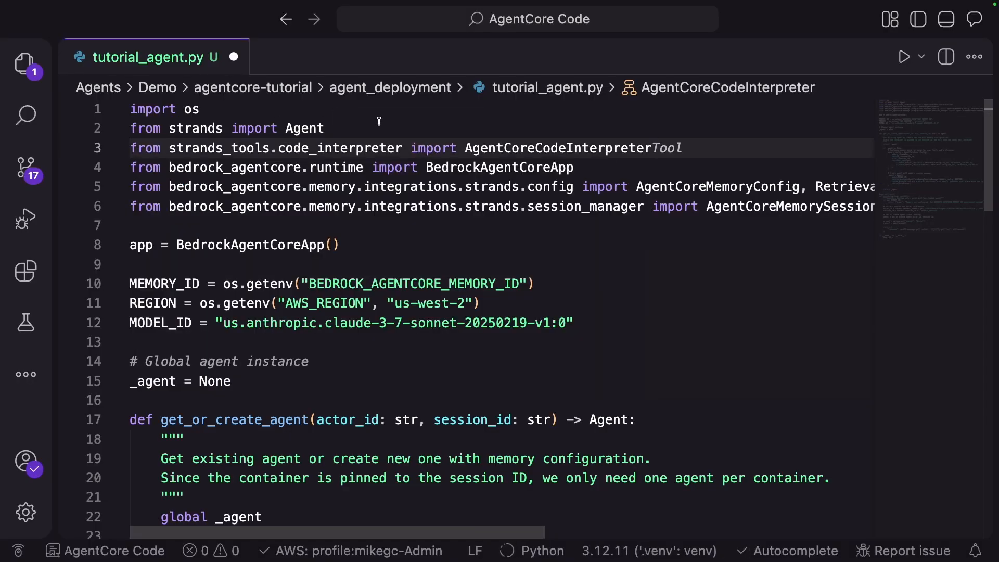
Step: Replace calculator in the agent's tools with AgentCoreCodeInterpreter(region=REGION).code_interpreter
scroll(down, 3)
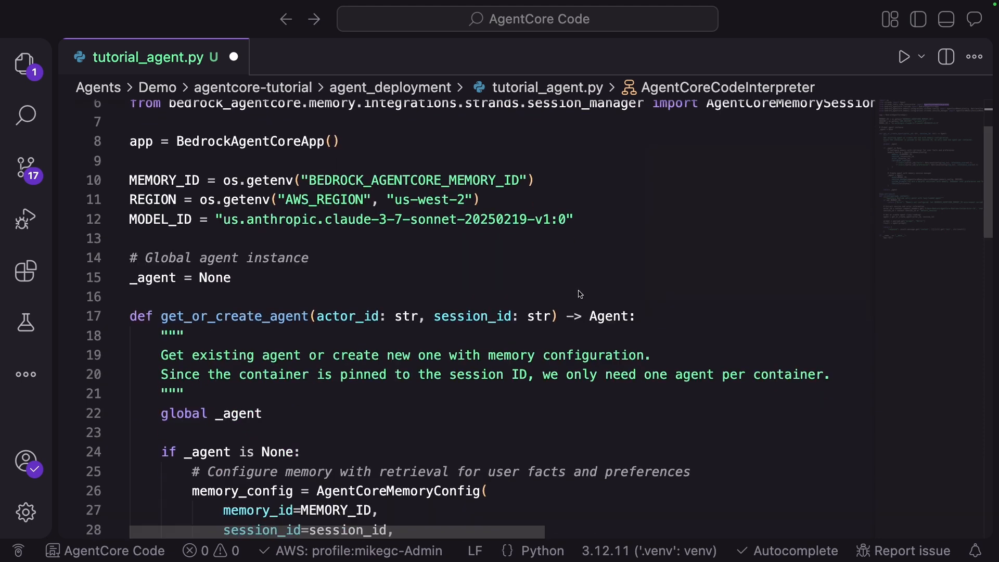
scroll(down, 3)
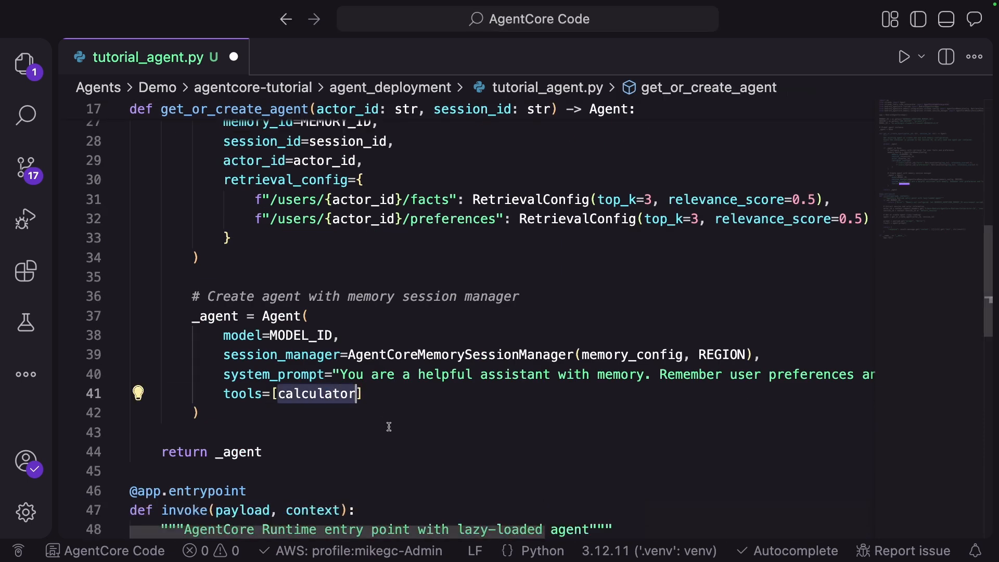
text(AgentCoreCodeInterpreter(region=REGION).code_interpreter)
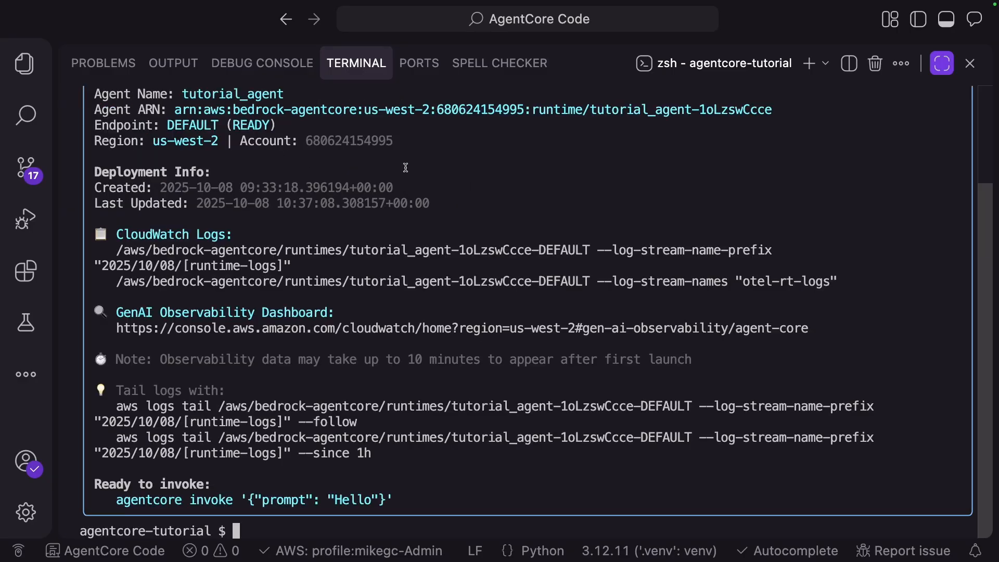
mouse_move(339, 420)
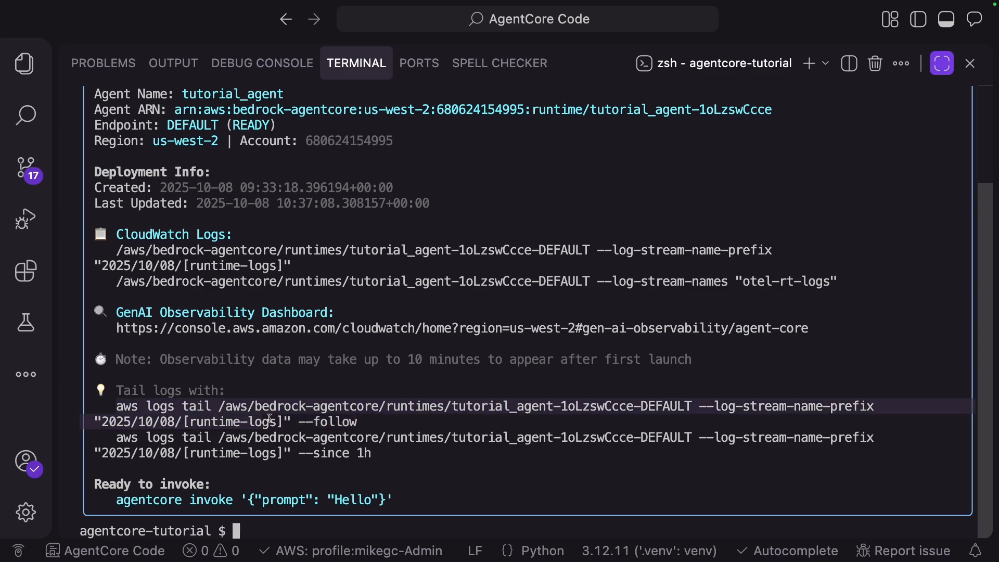
mouse_move(367, 425)
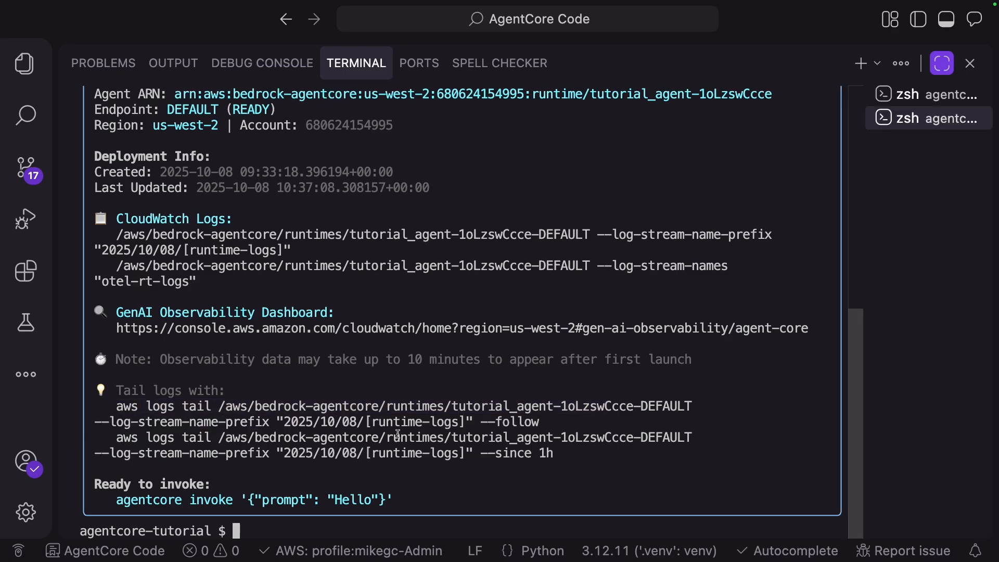
mouse_move(446, 328)
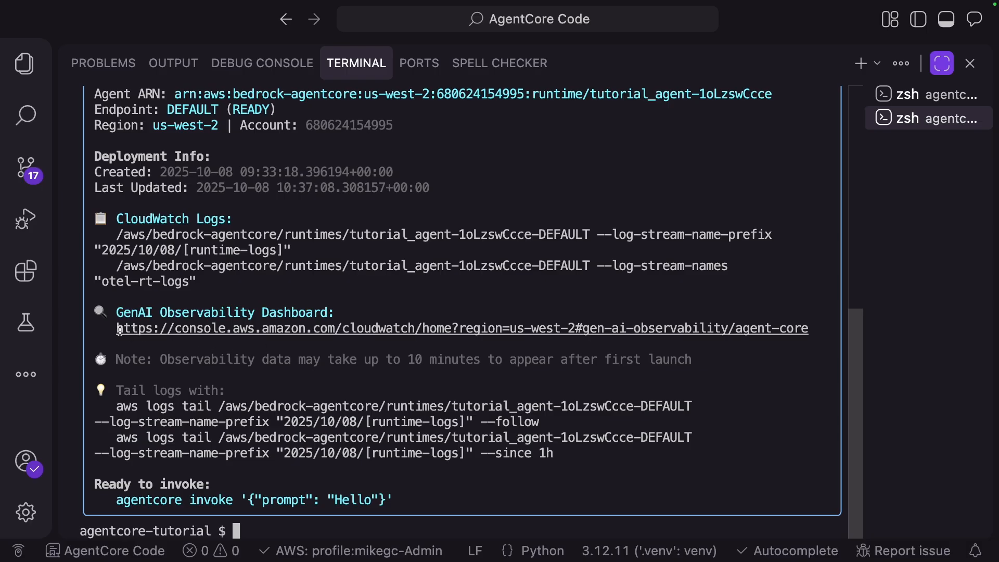
mouse_move(515, 326)
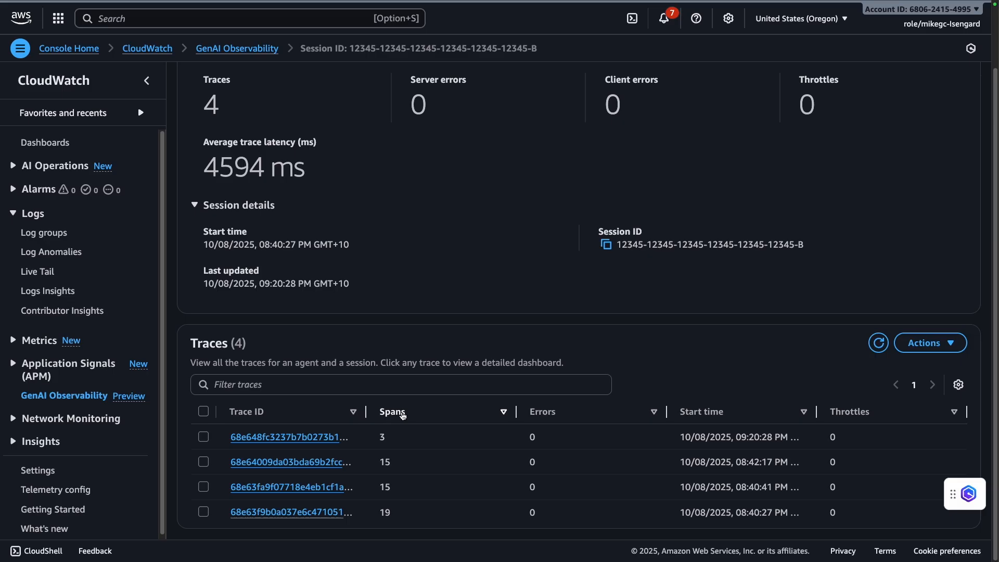
Step: Open the AWS community Quick Start article on deploying an AI agent to Bedrock AgentCore
click(288, 462)
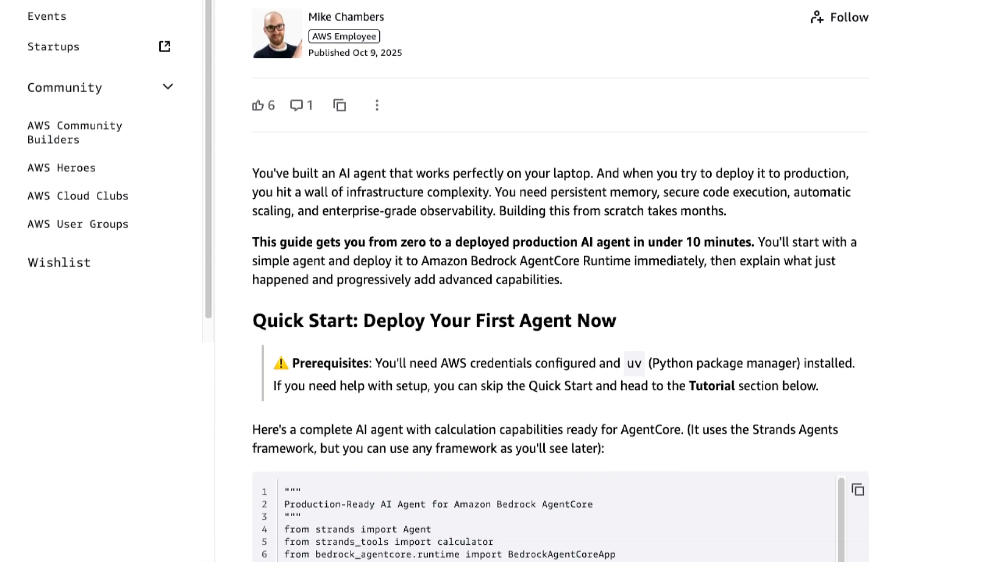
Step: Scroll the Quick Start guide down to the deploy-to-production commands and Congratulations note
scroll(down, 3)
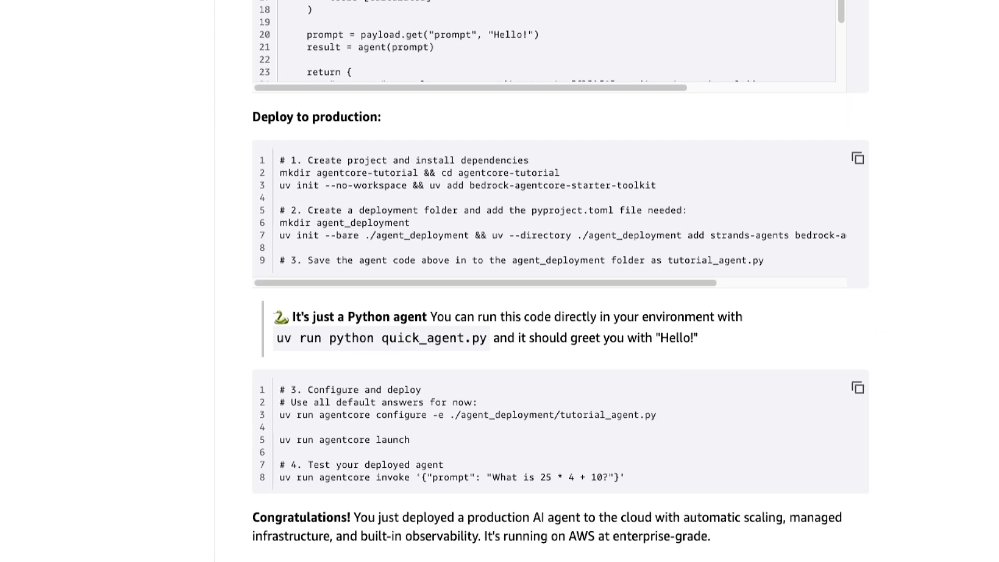